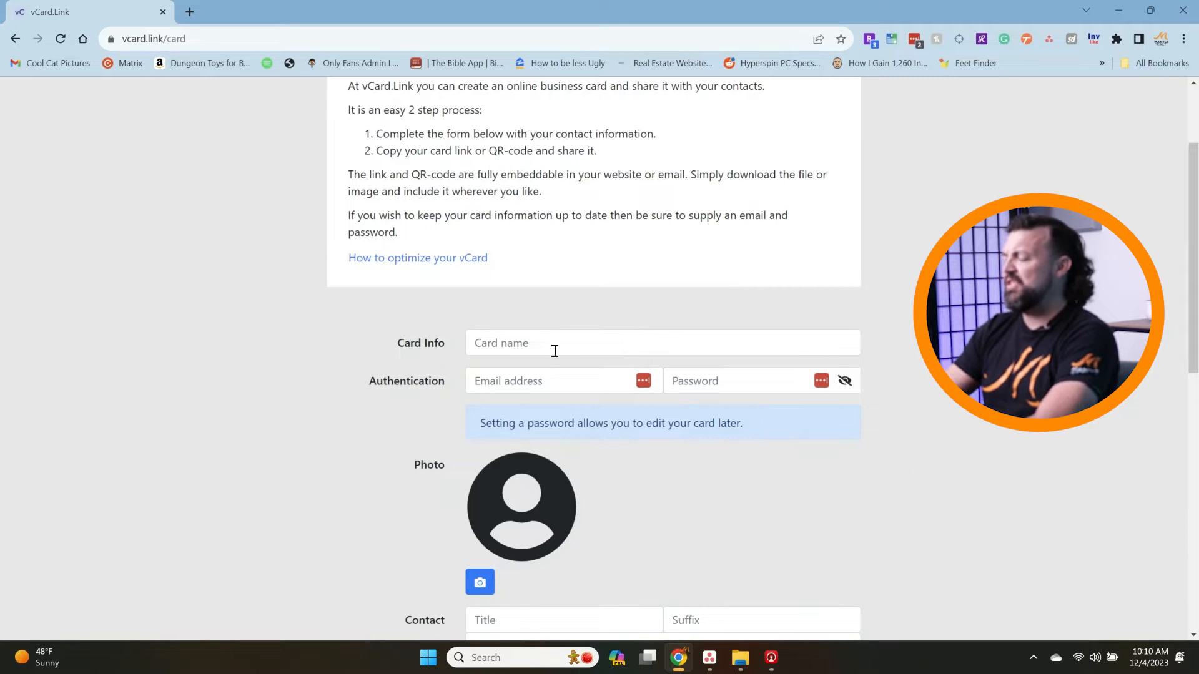
Enter the card name, the sign-in email, and the contact's first and last name.
left_click(662, 342)
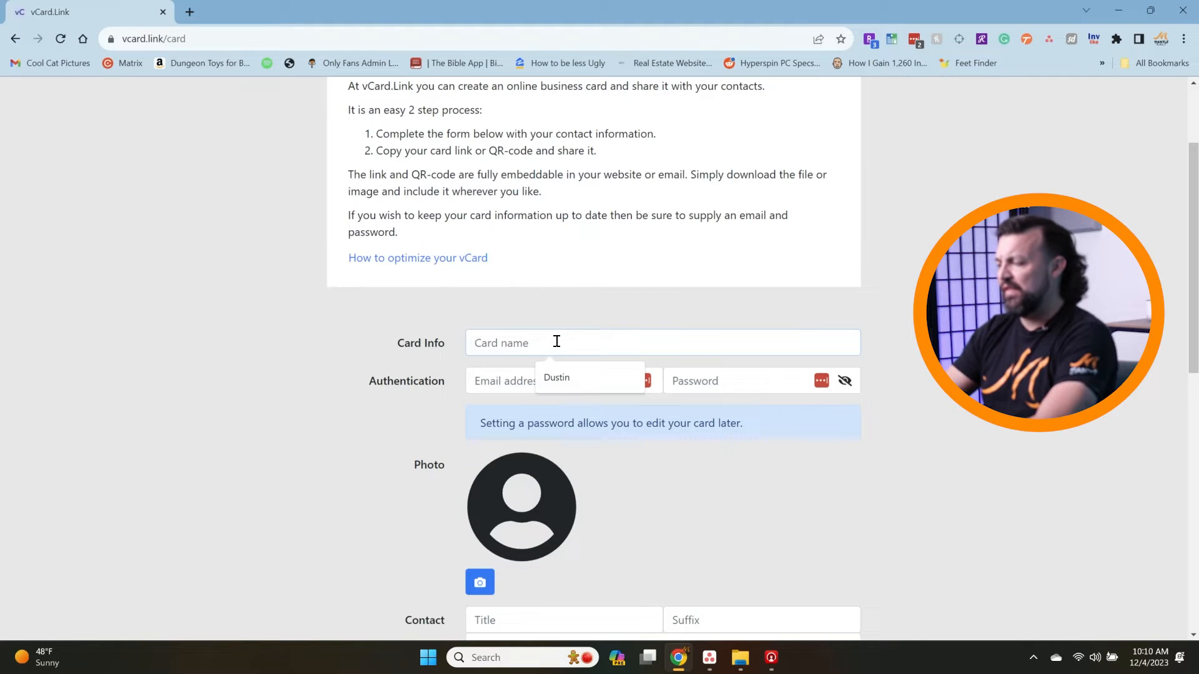
left_click(556, 377)
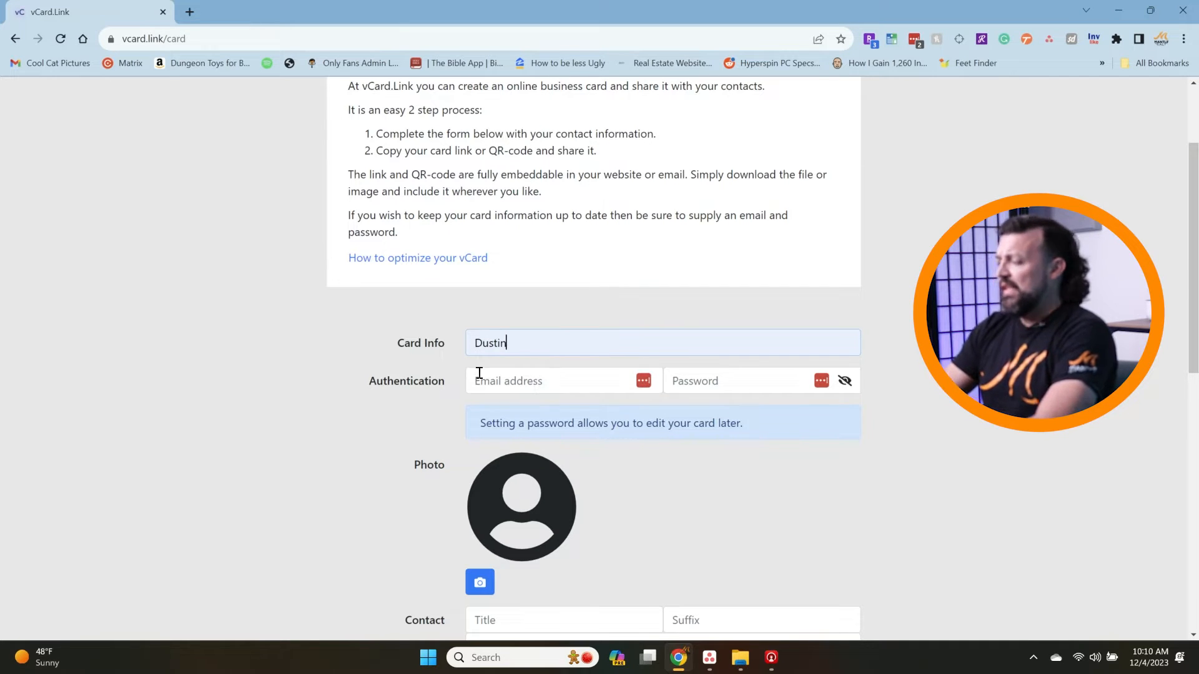
left_click(550, 381)
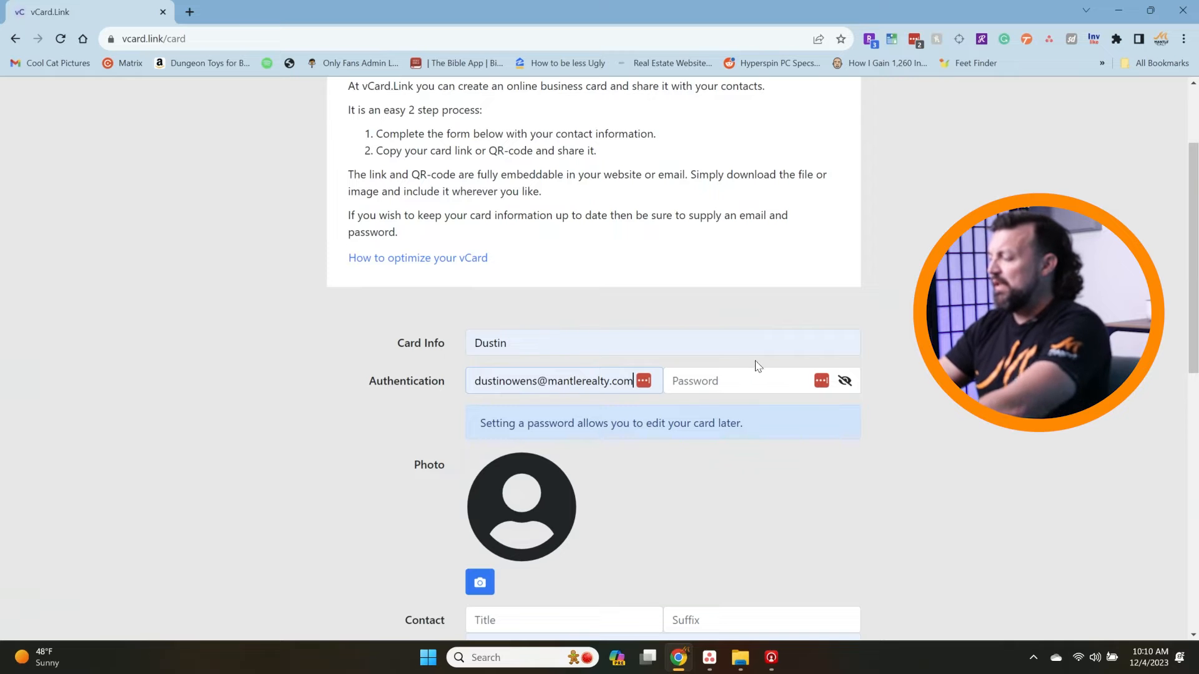
left_click(735, 381)
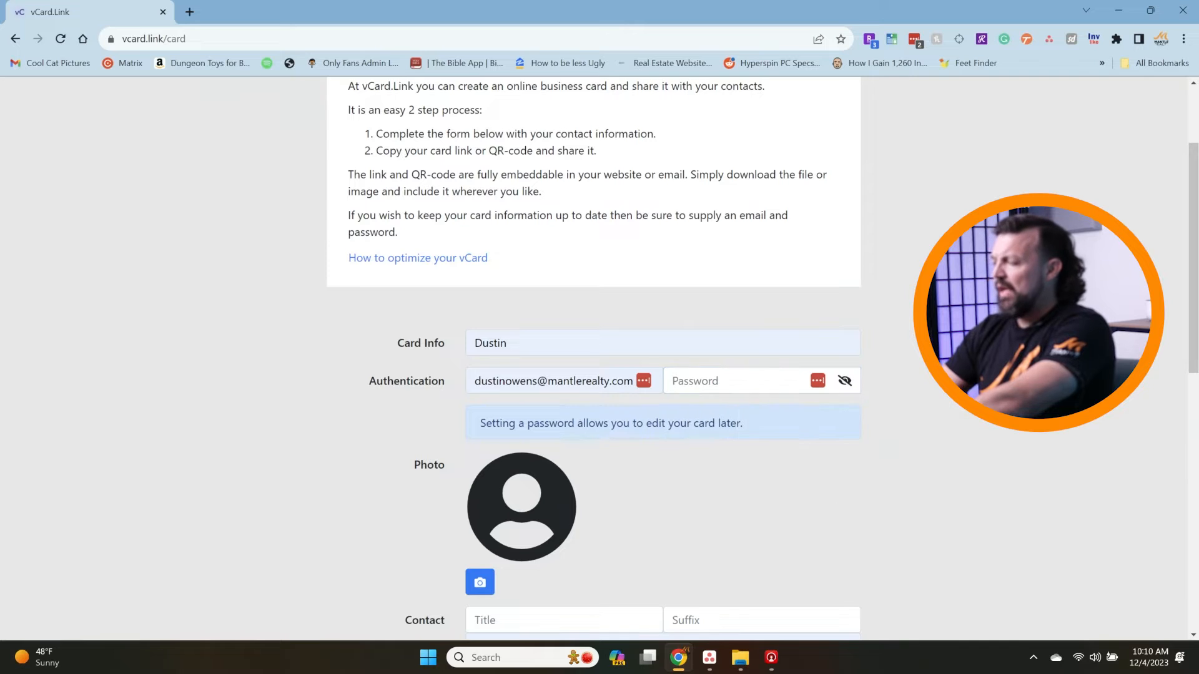
scroll("down", 3)
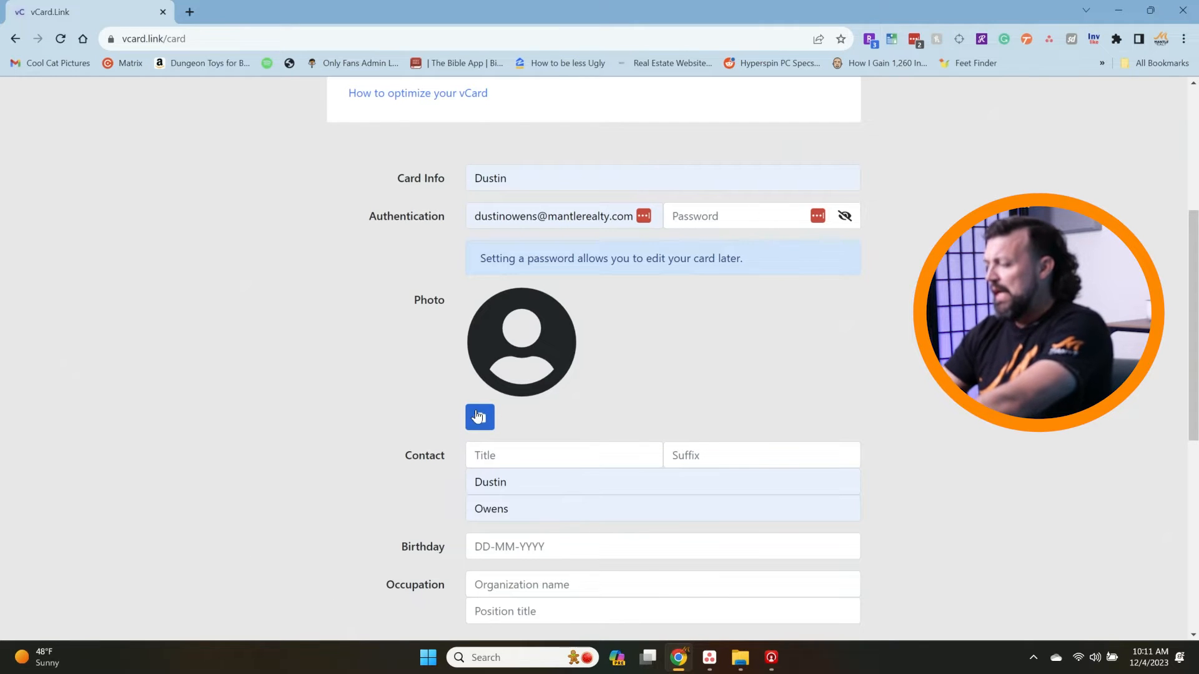
mouse_move(478, 417)
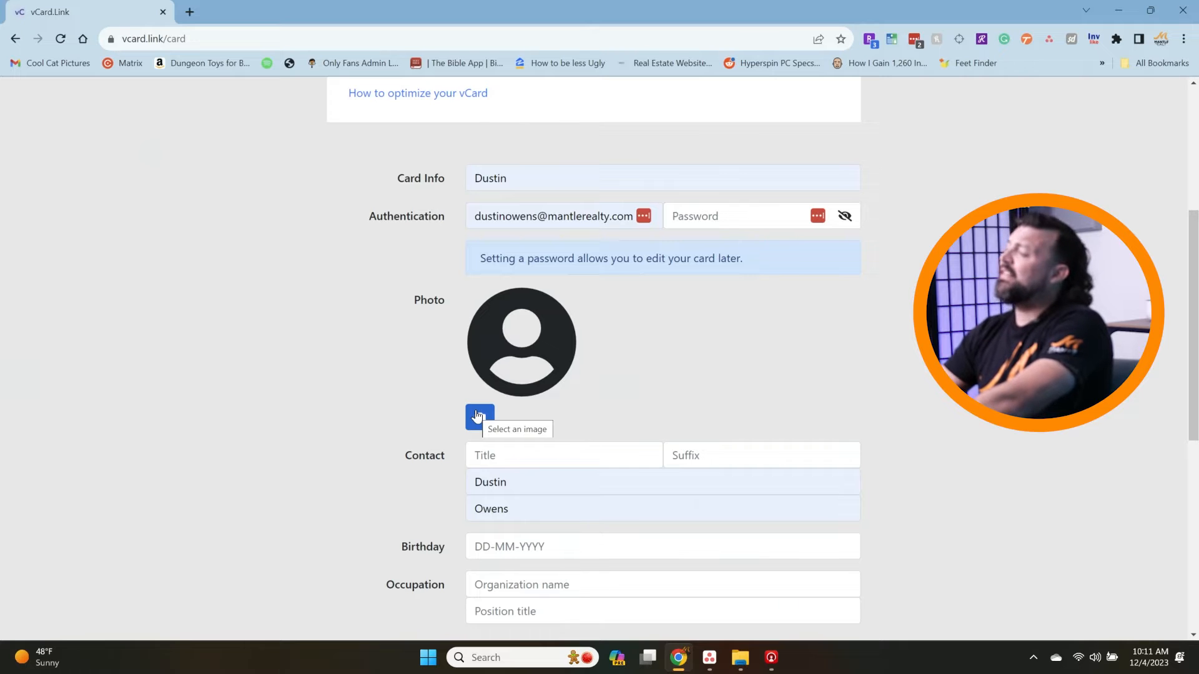
Upload the realtor headshot JPEG from Downloads as the card photo for cropping.
left_click(480, 417)
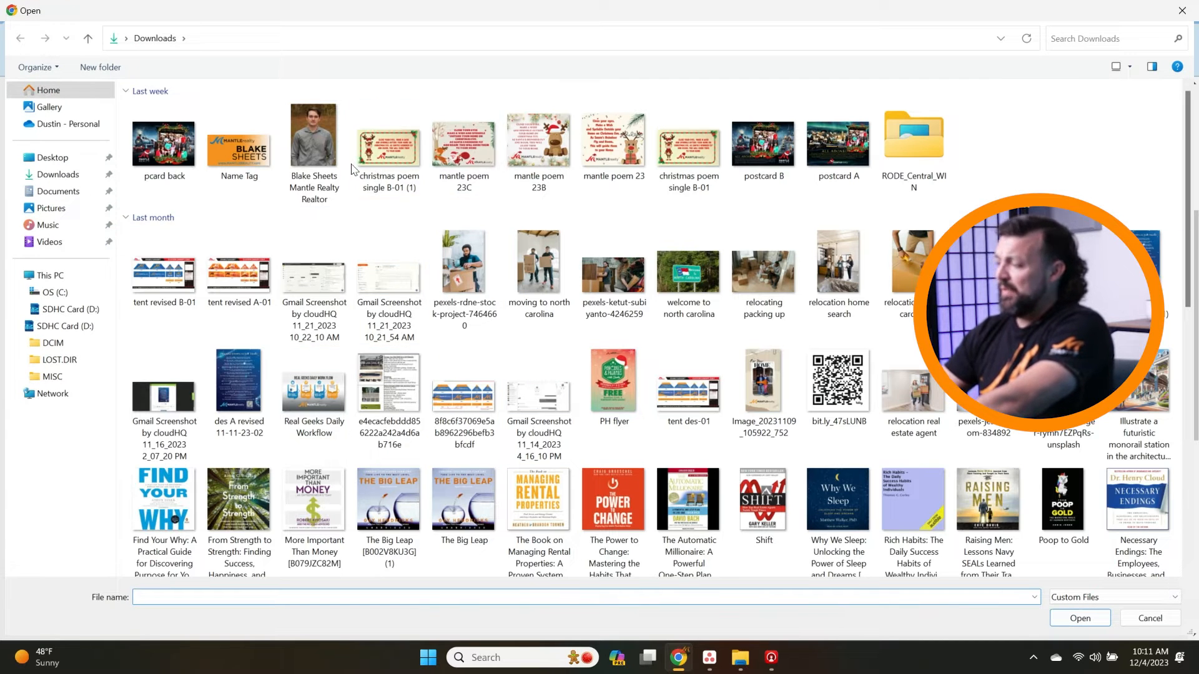
left_click(539, 390)
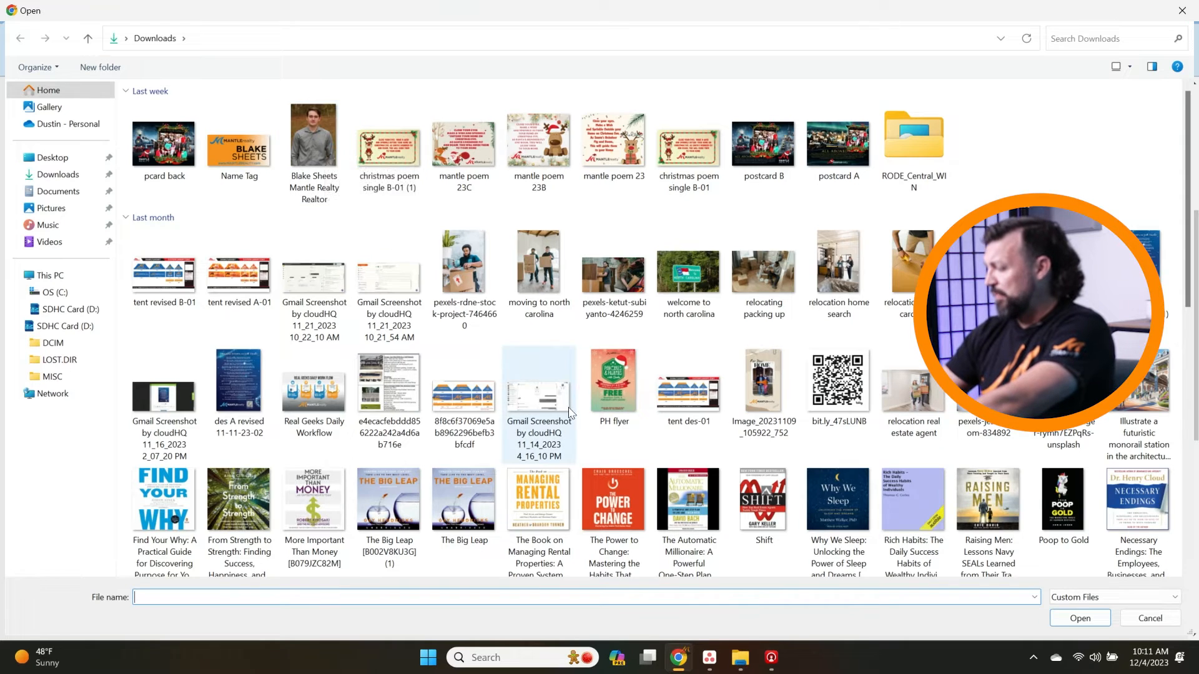
left_click(313, 137)
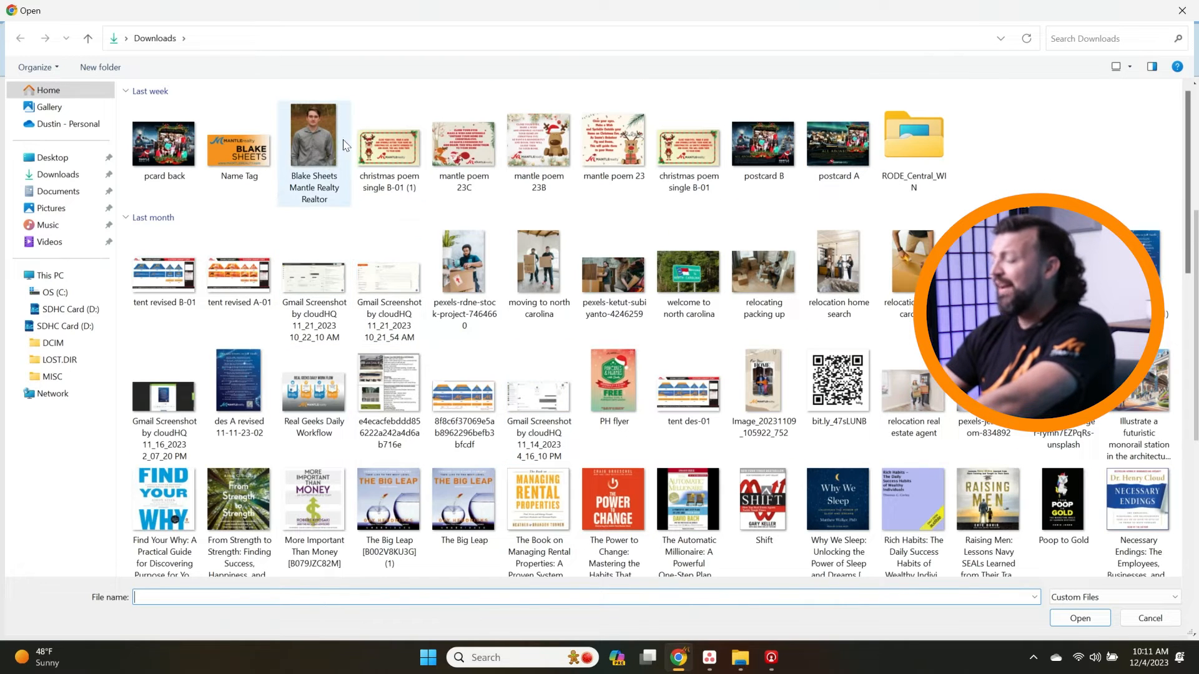
mouse_move(313, 141)
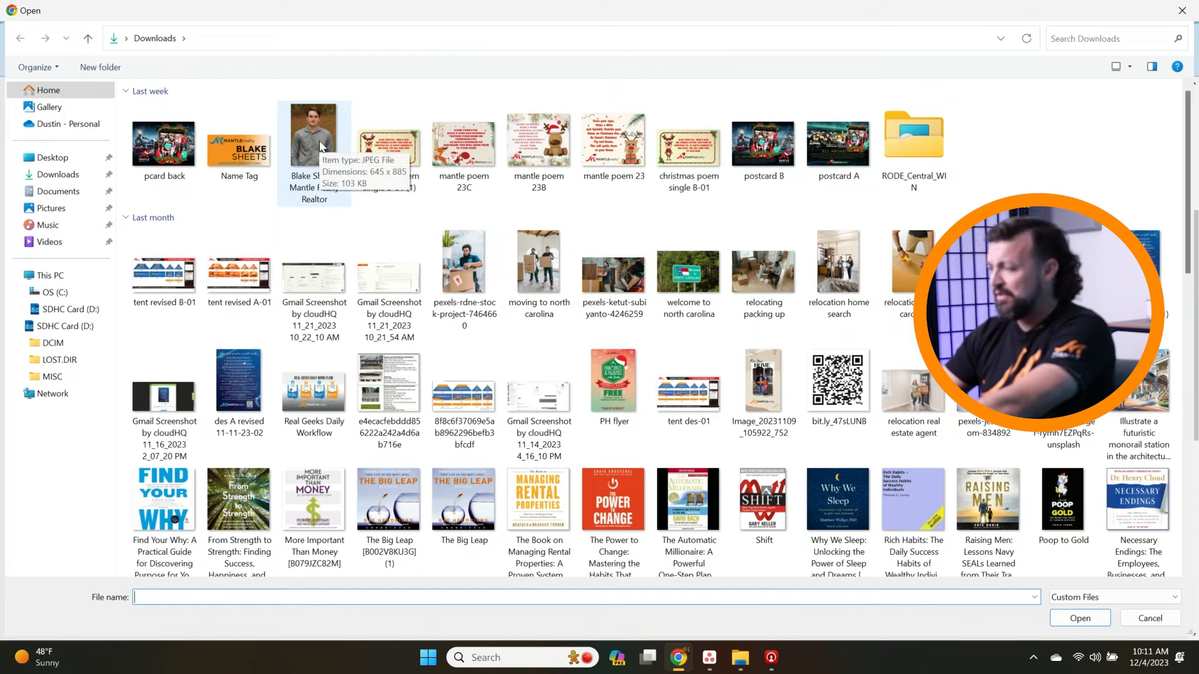
left_click(313, 141)
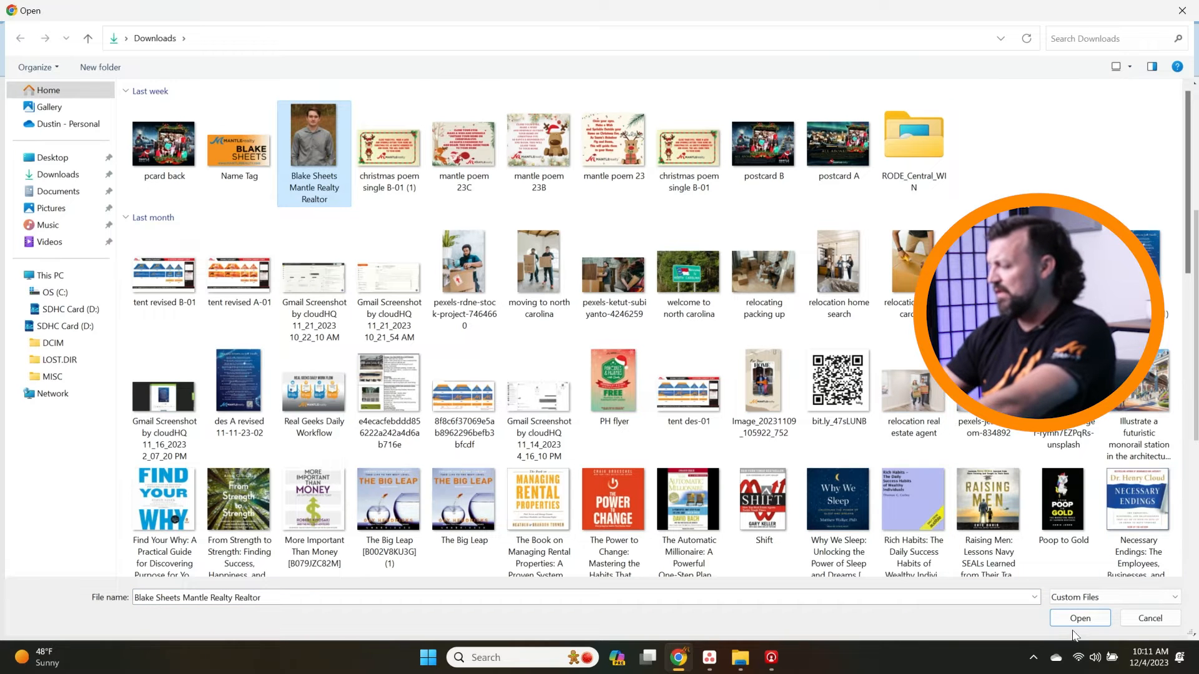
left_click(1079, 618)
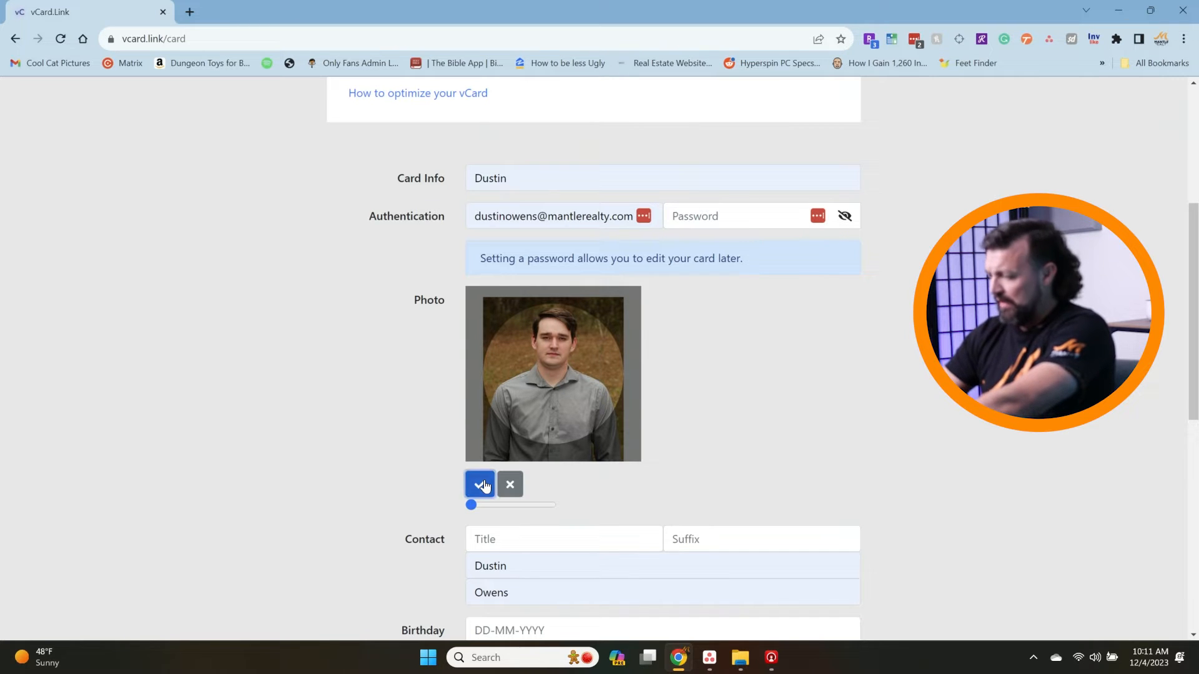
Confirm the round headshot crop and set organization Mantle Realty with position Owner.
left_click(479, 485)
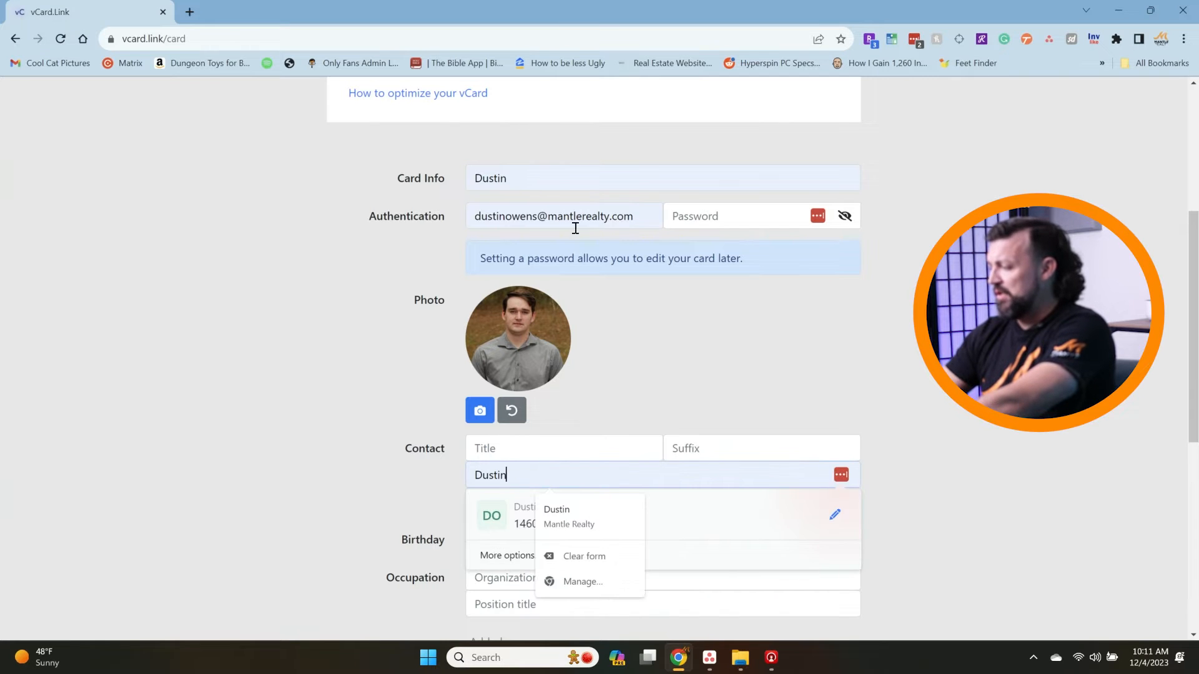
left_click(557, 513)
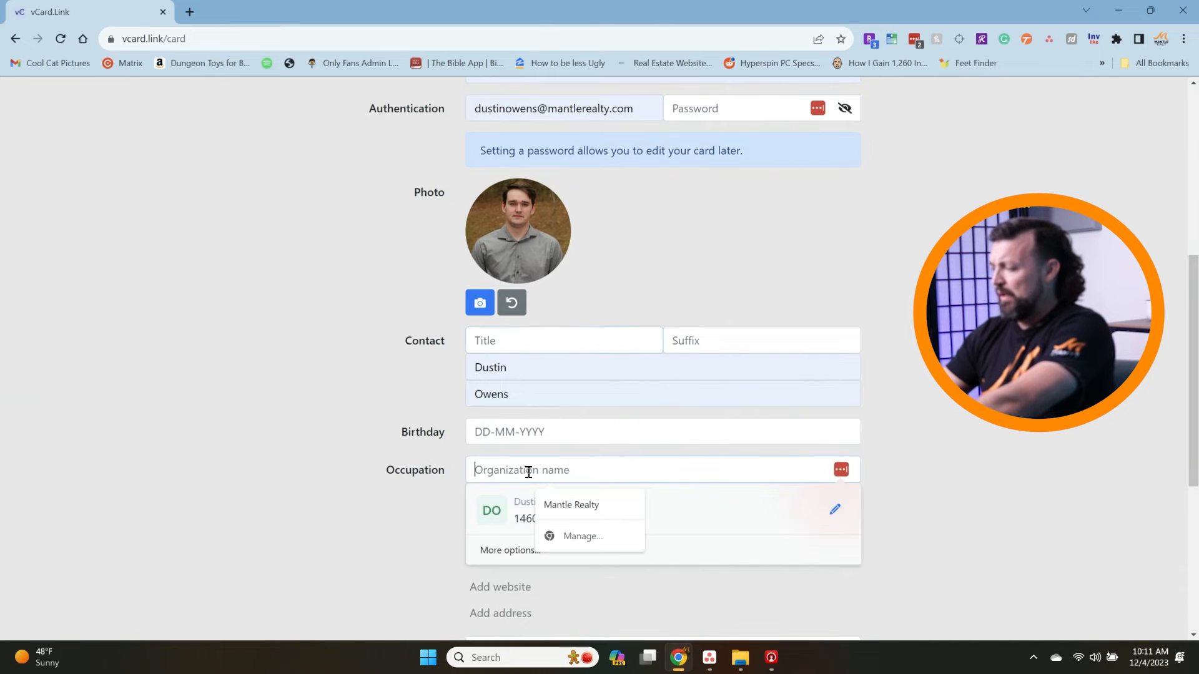
left_click(571, 504)
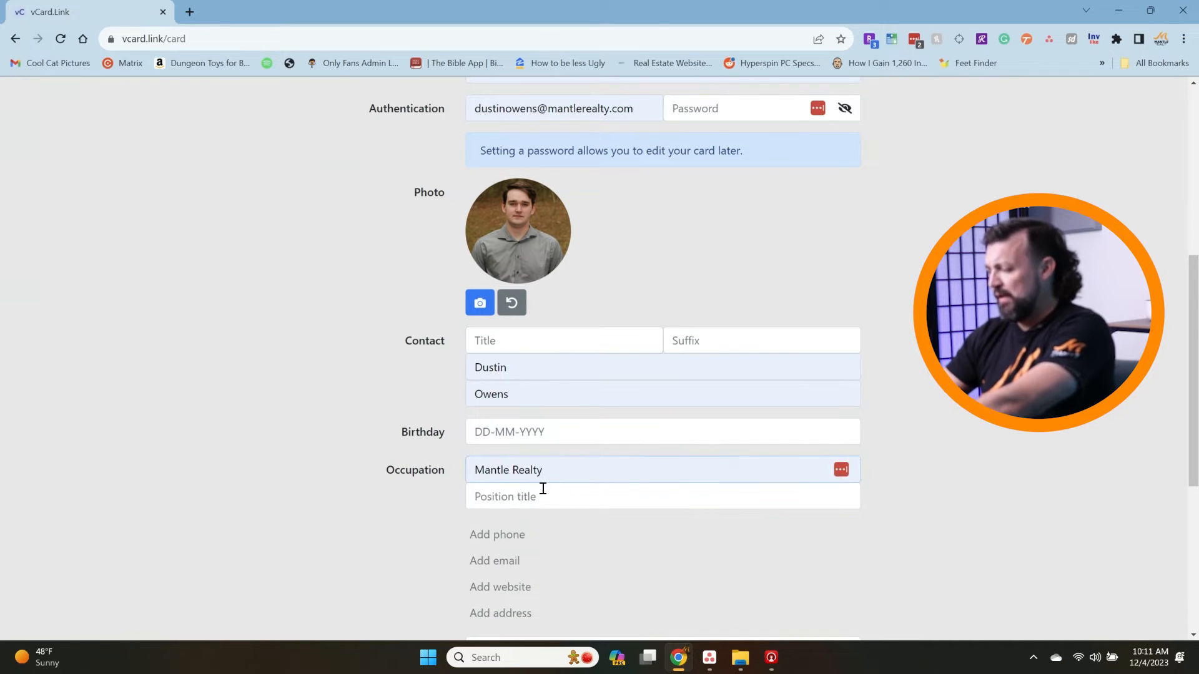
type("Owner")
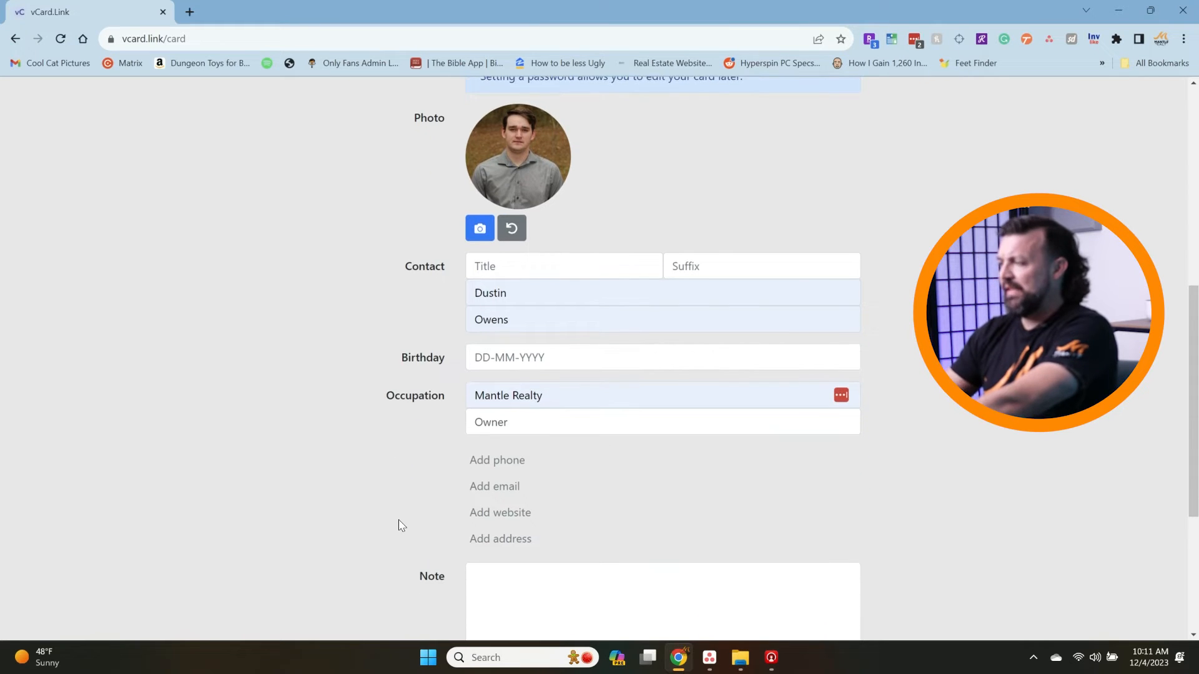
scroll("down", 3)
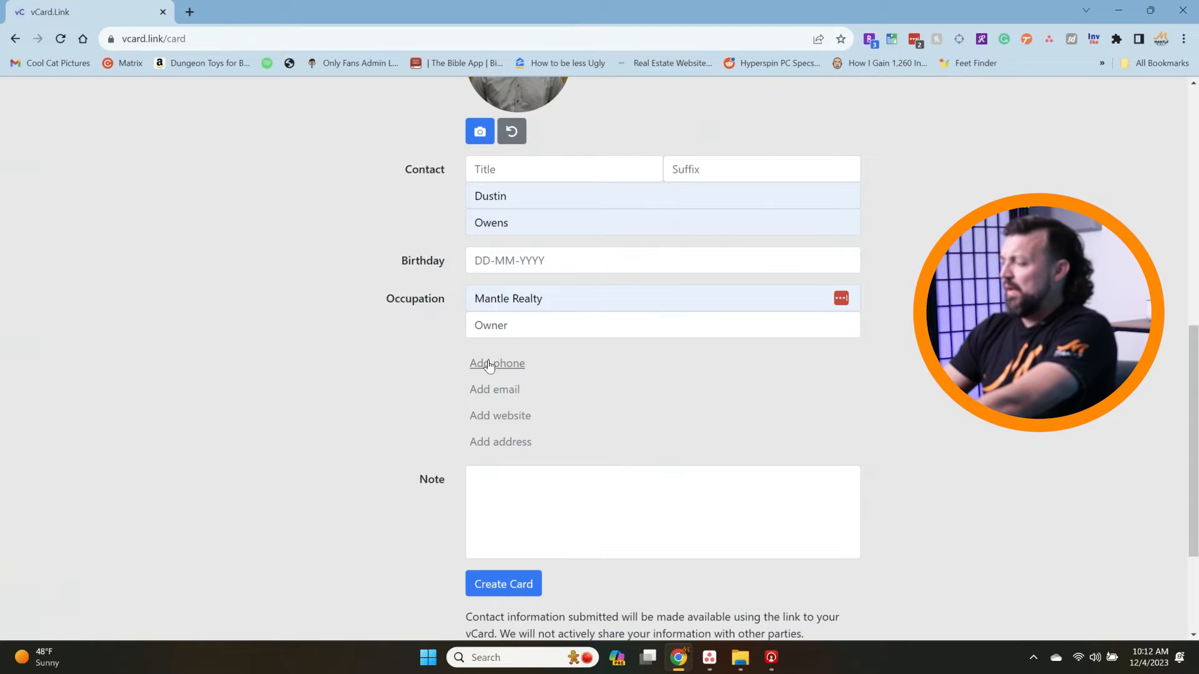
left_click(497, 363)
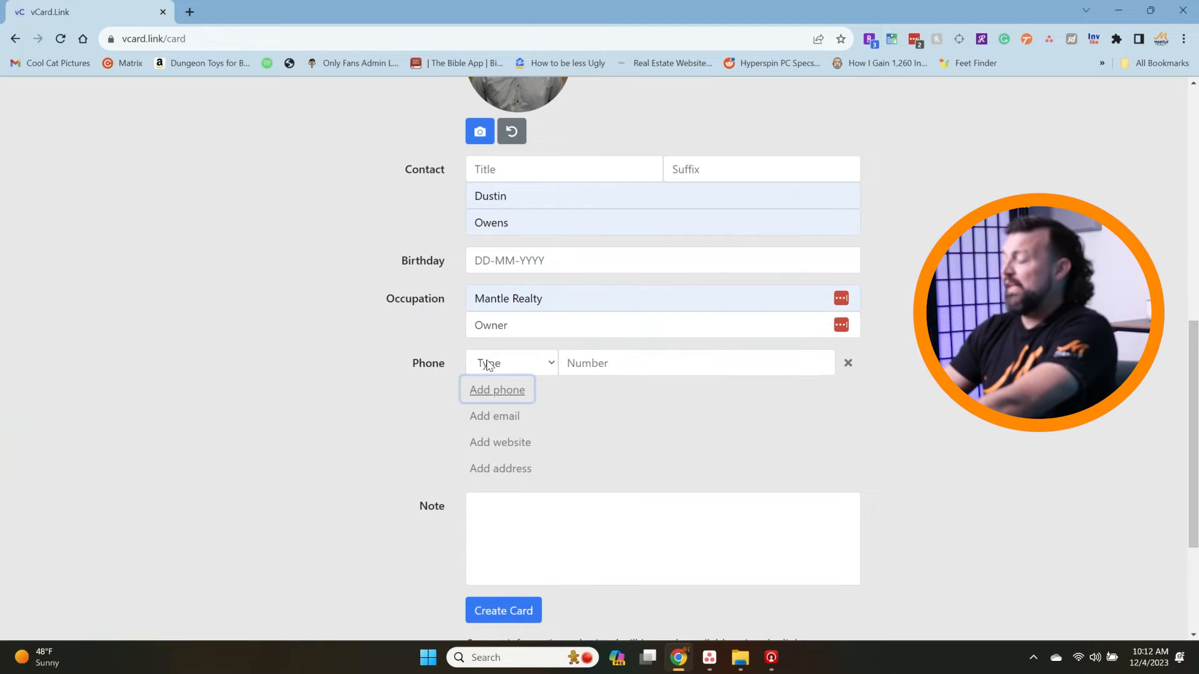
left_click(511, 362)
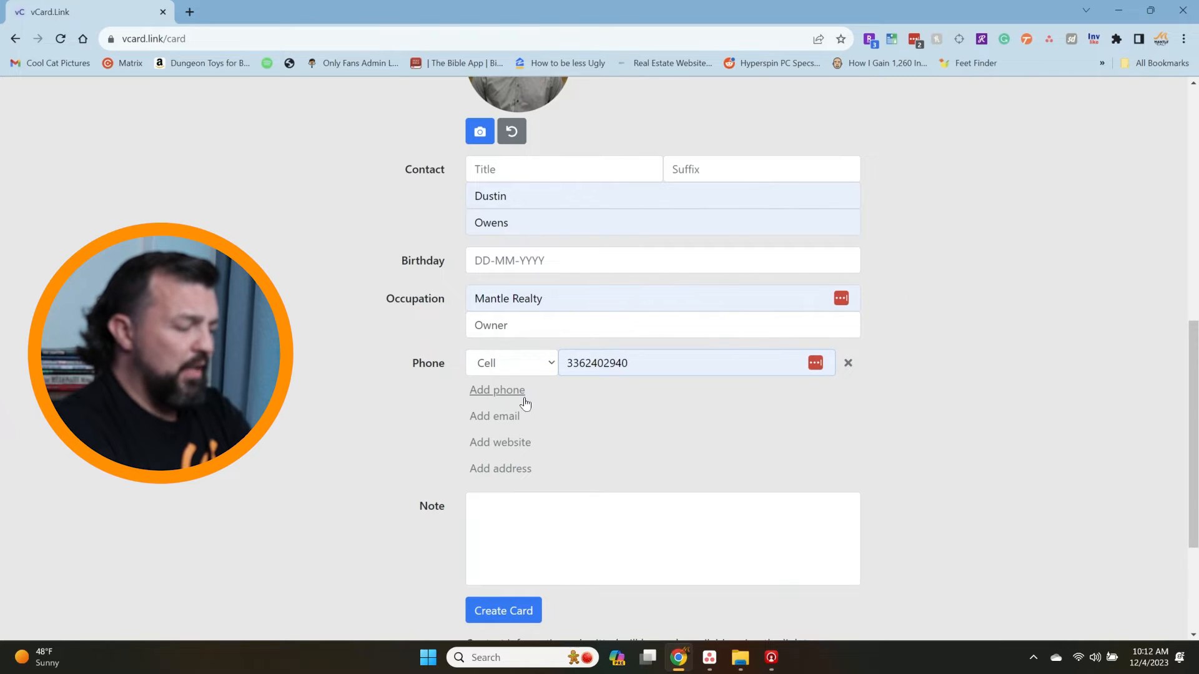
left_click(497, 390)
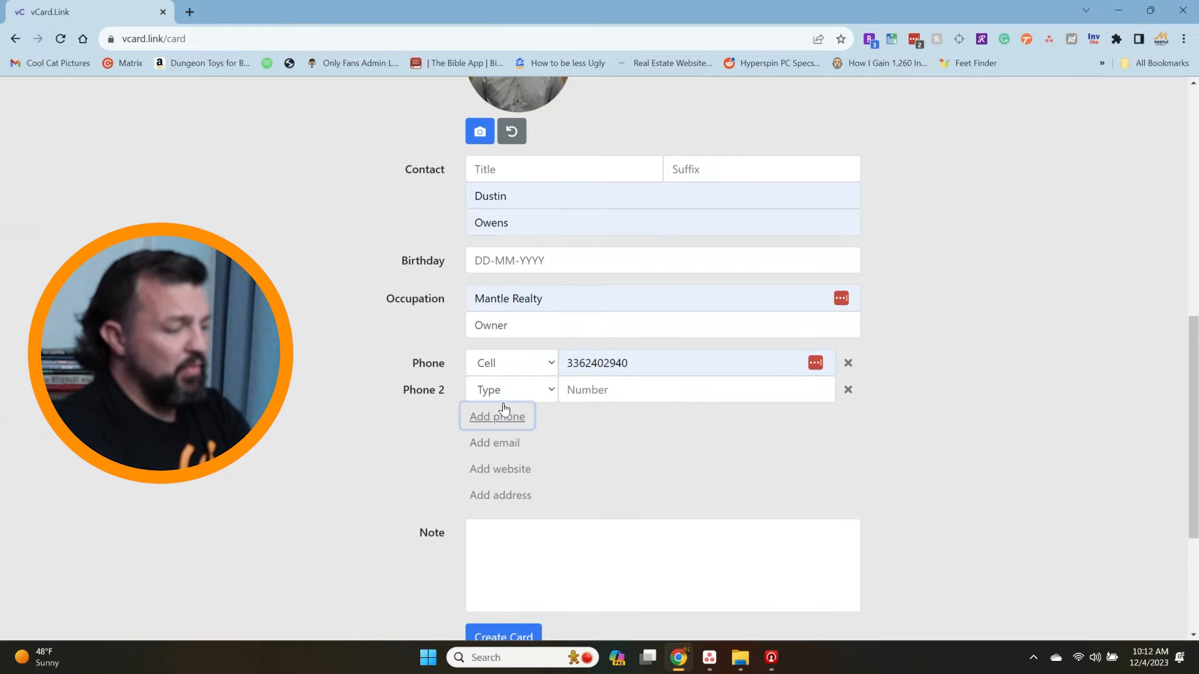
left_click(511, 389)
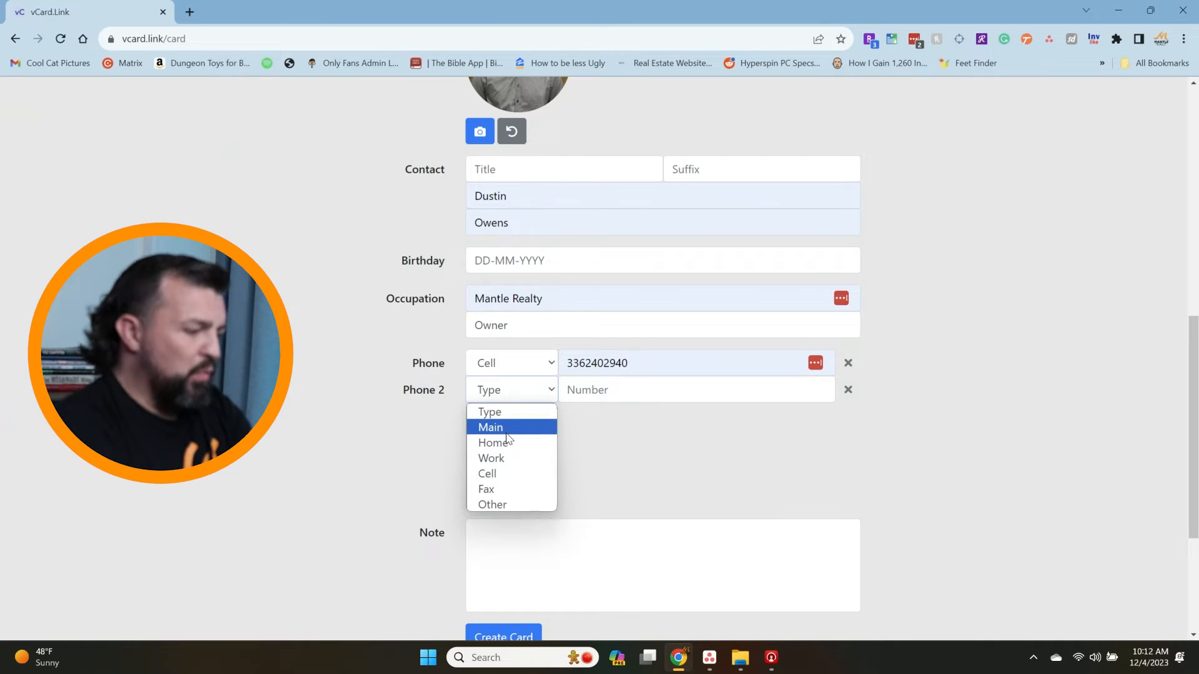
mouse_move(493, 442)
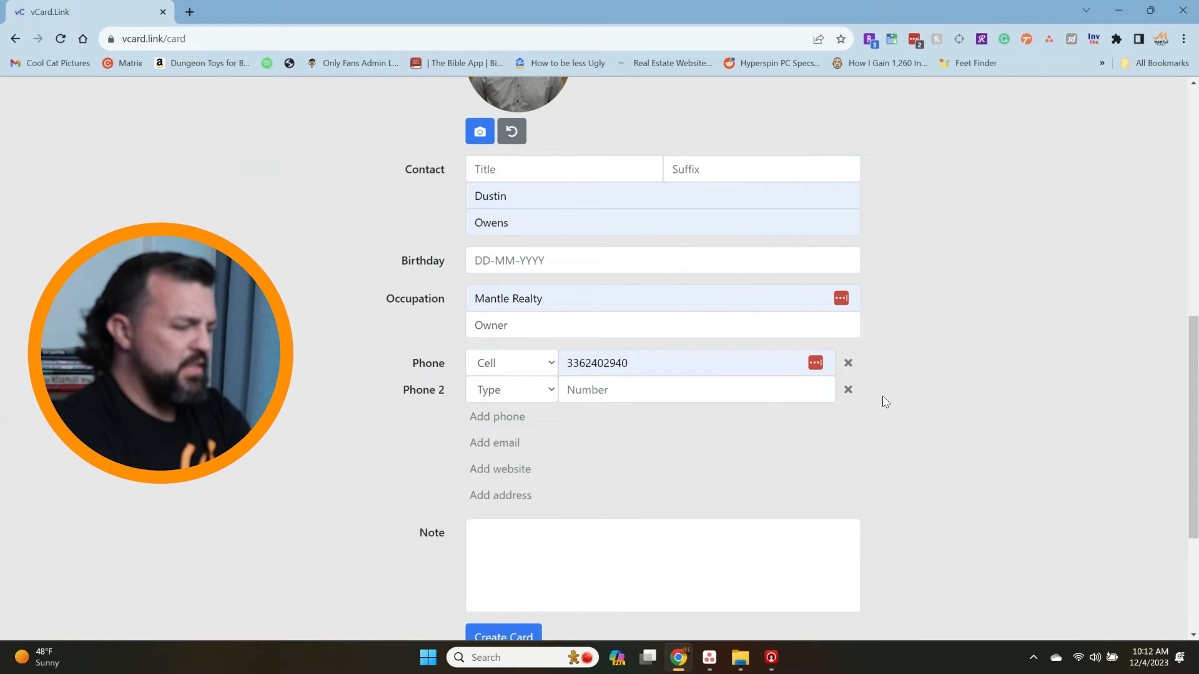
left_click(847, 389)
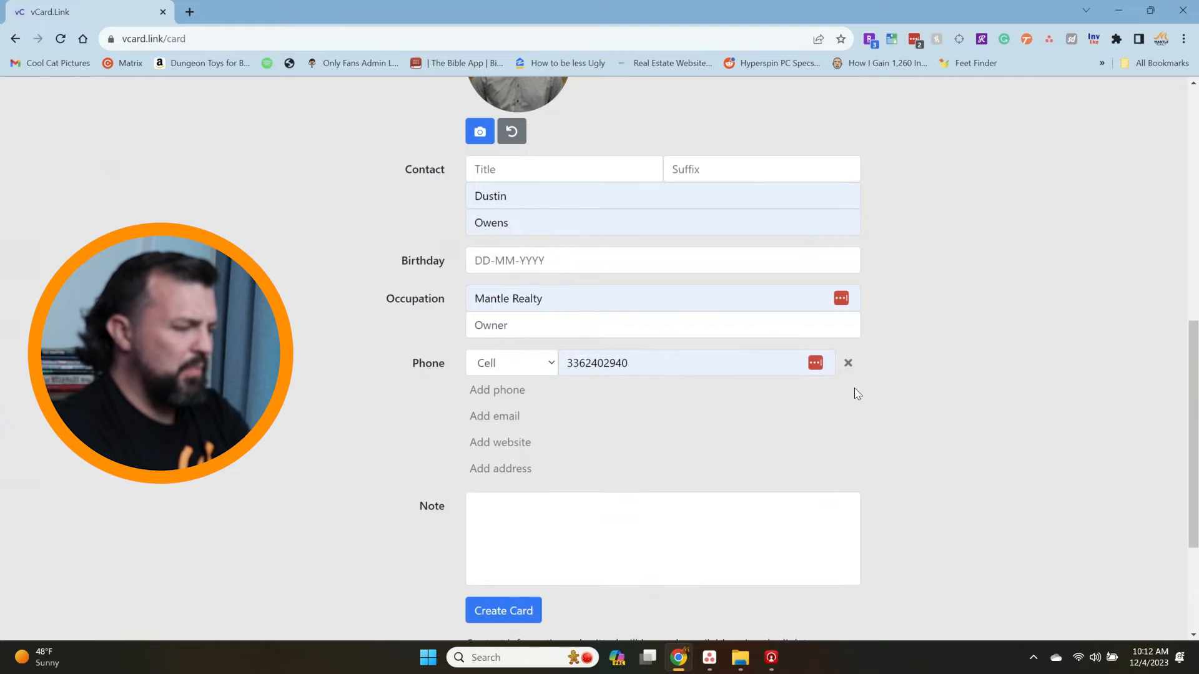
left_click(494, 416)
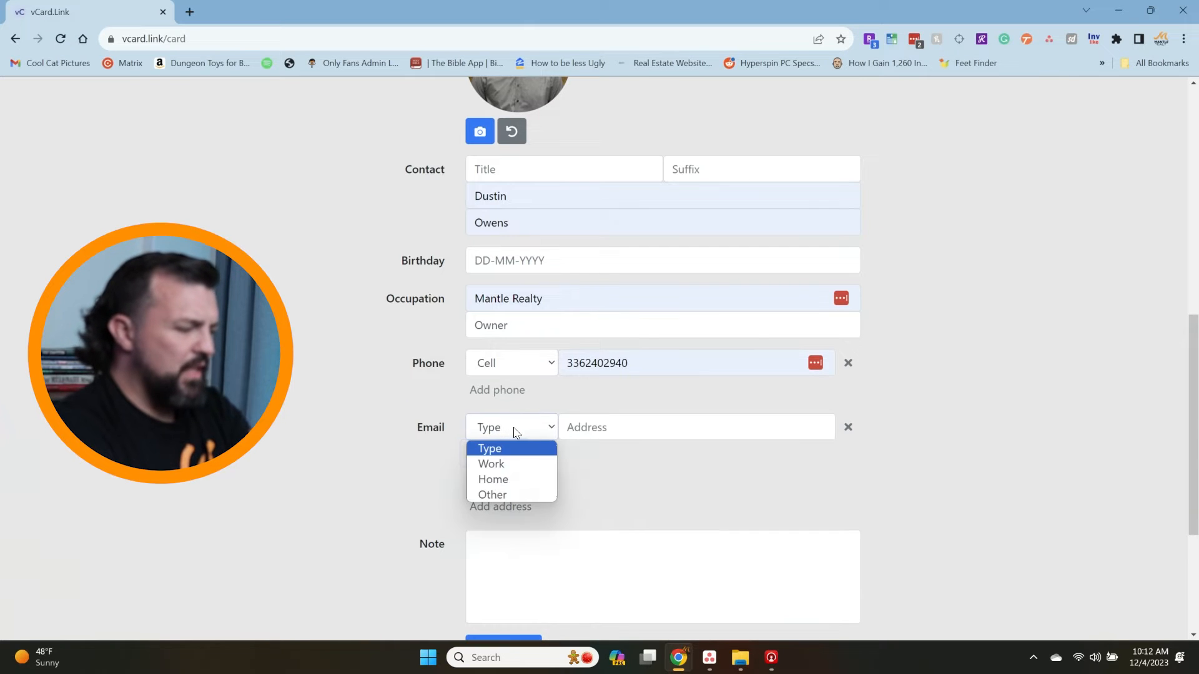
left_click(492, 464)
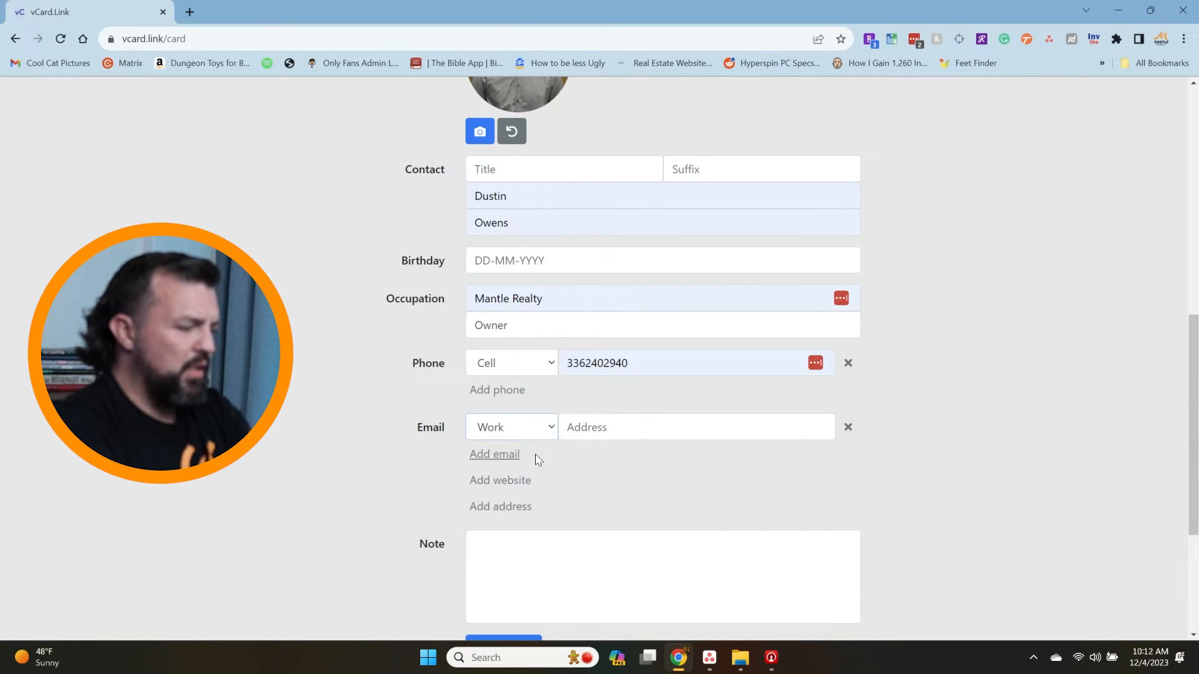
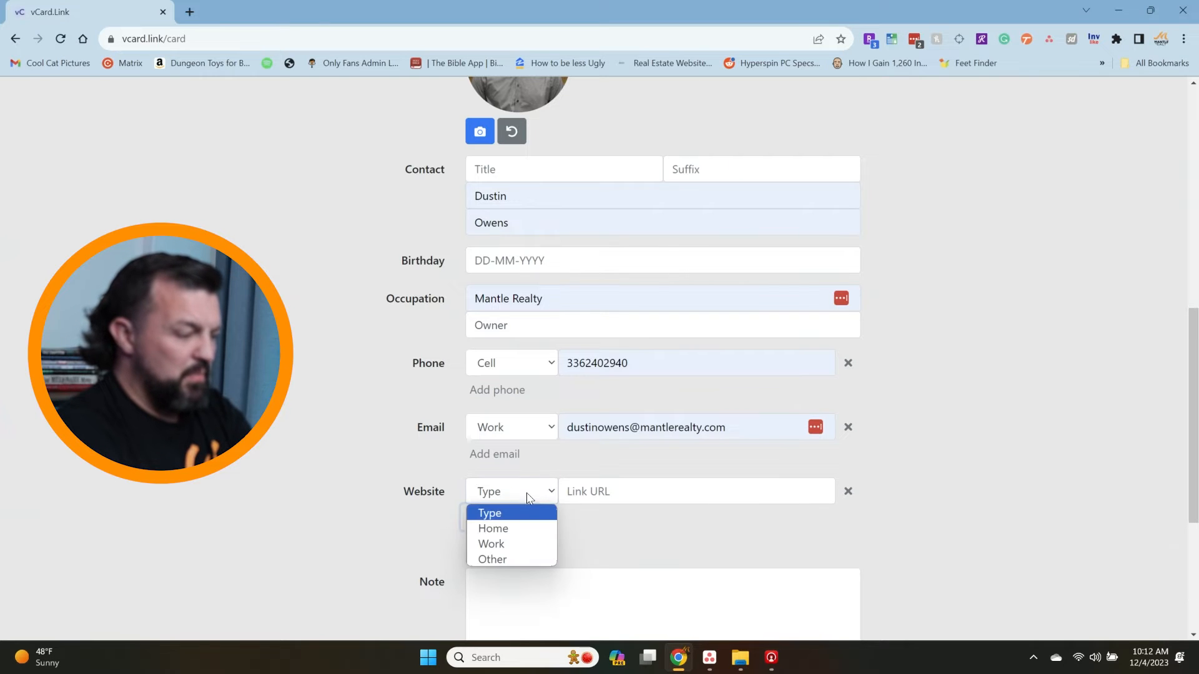
mouse_move(522, 528)
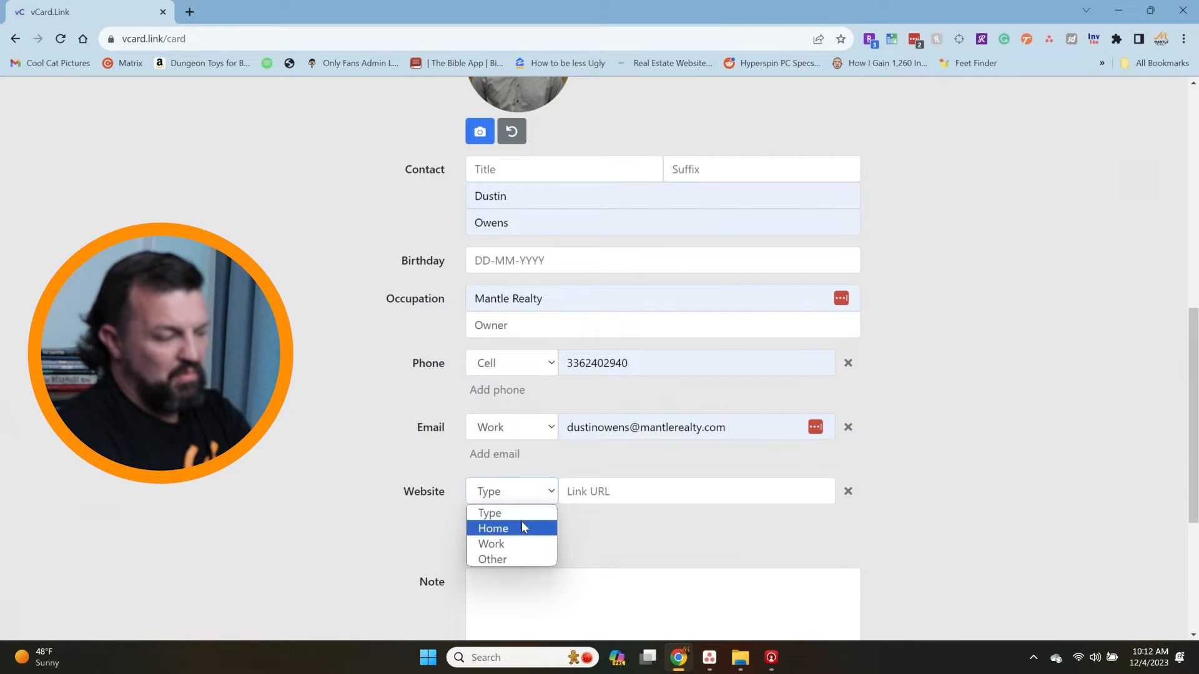
left_click(490, 544)
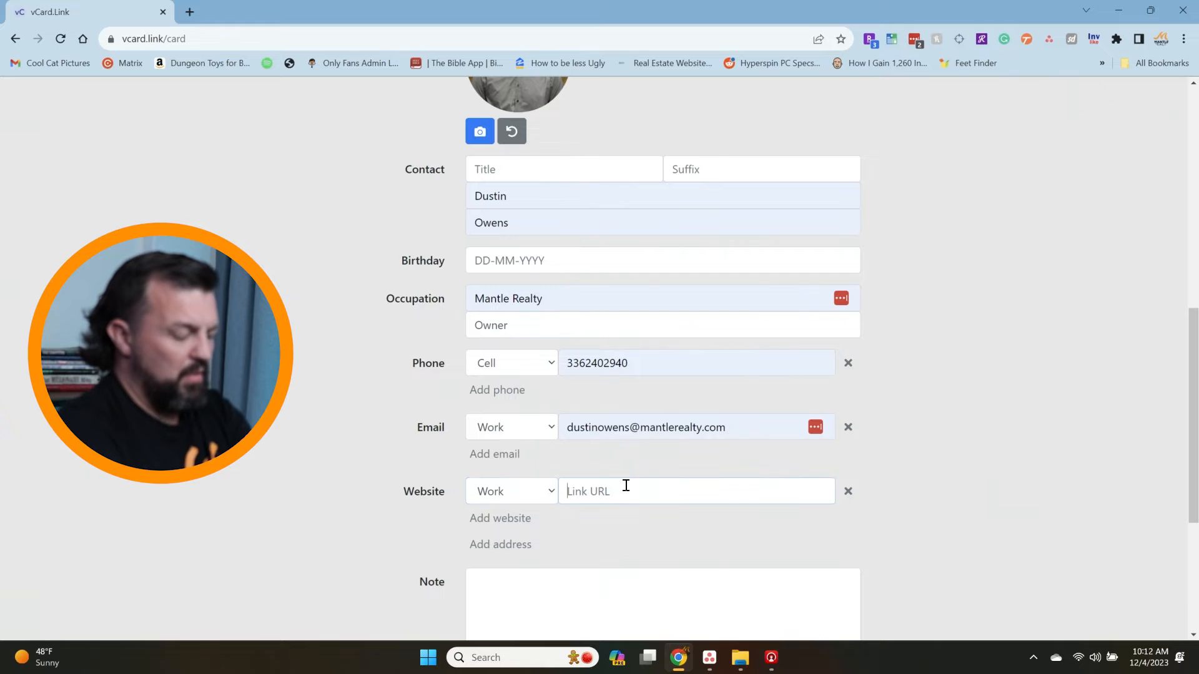
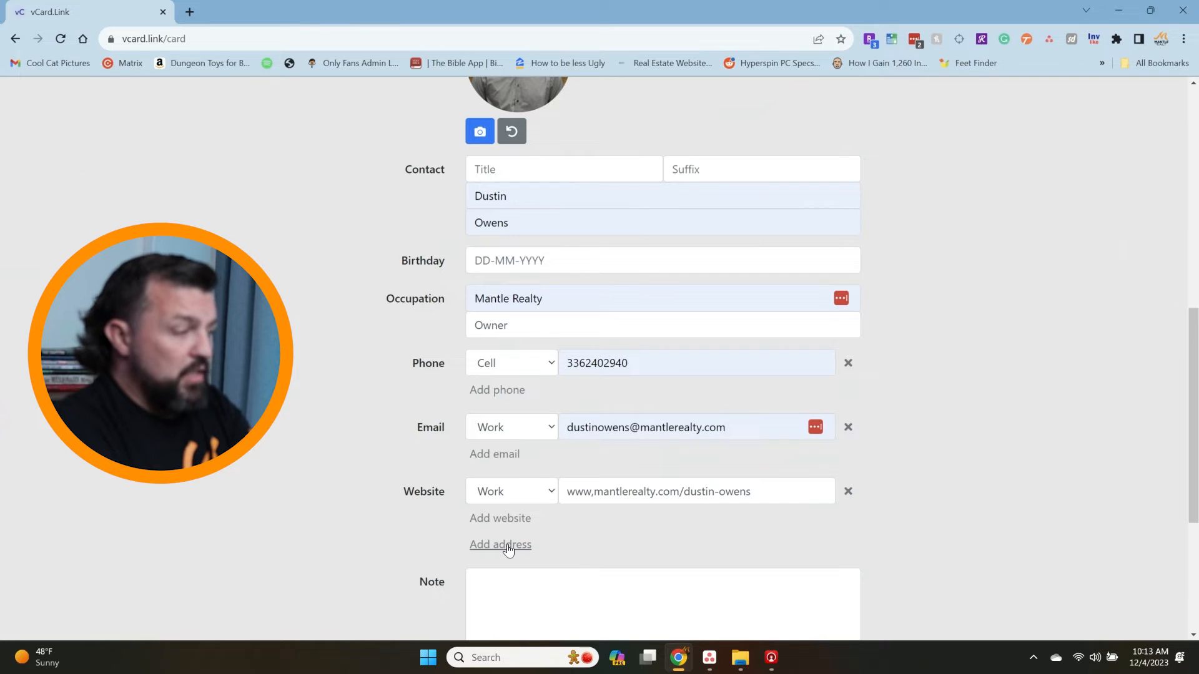
scroll("down", 3)
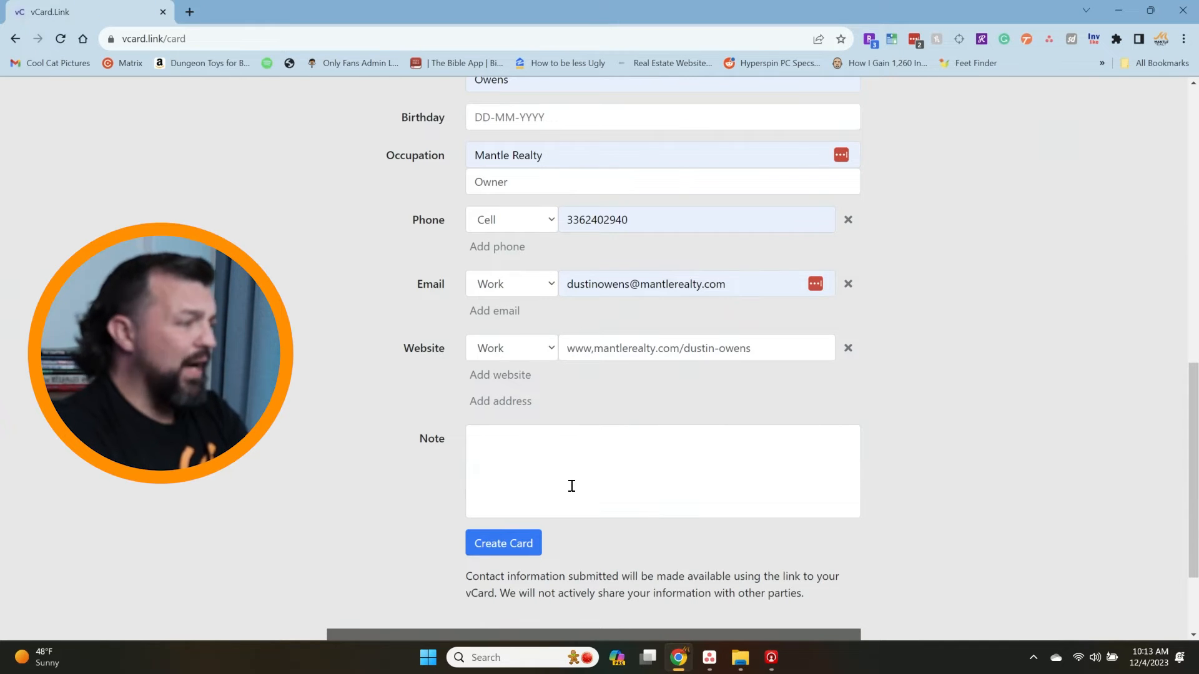
scroll("down", 3)
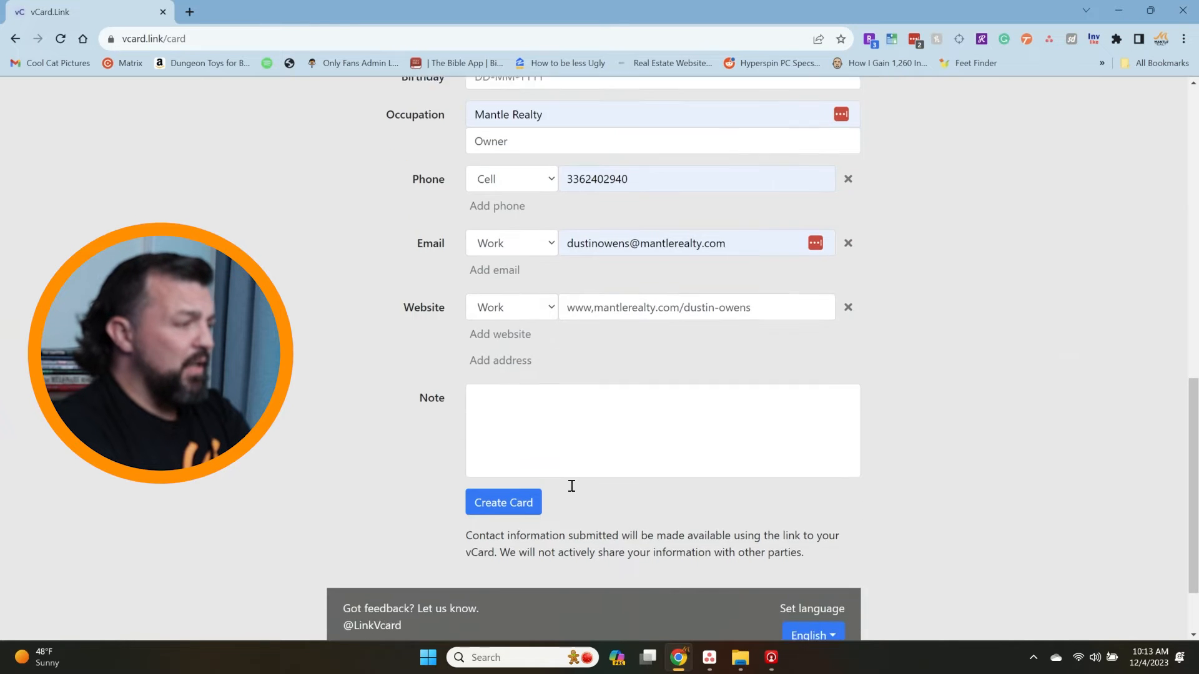
scroll("down", 3)
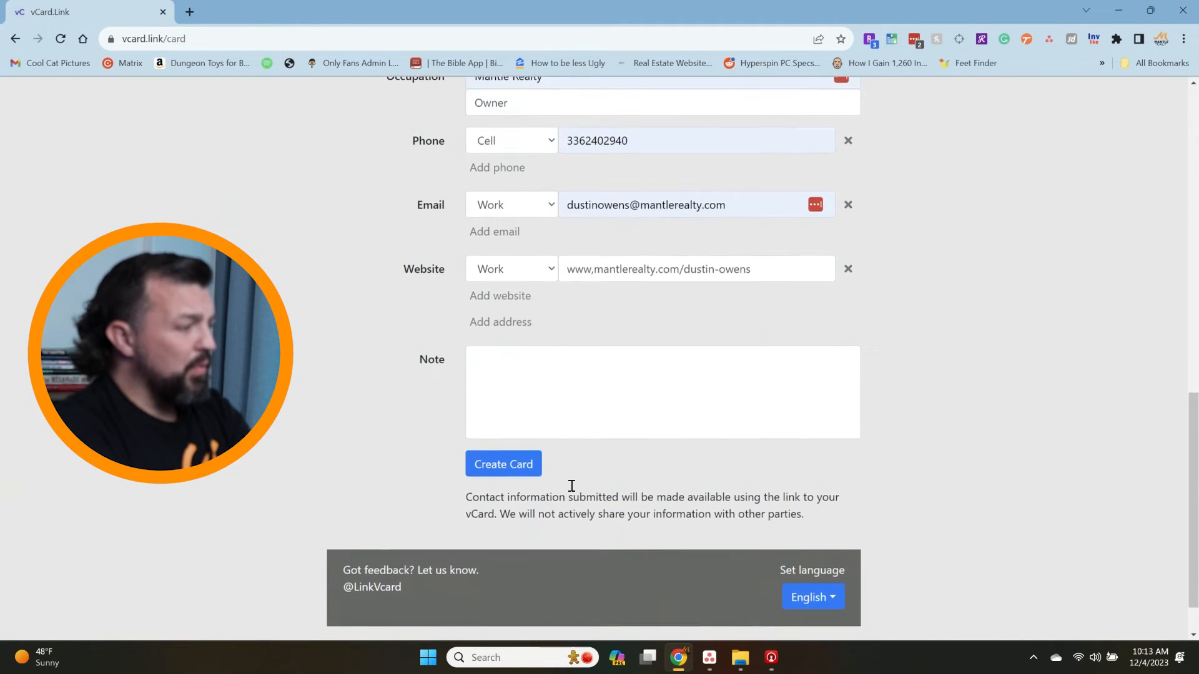
scroll("down", 3)
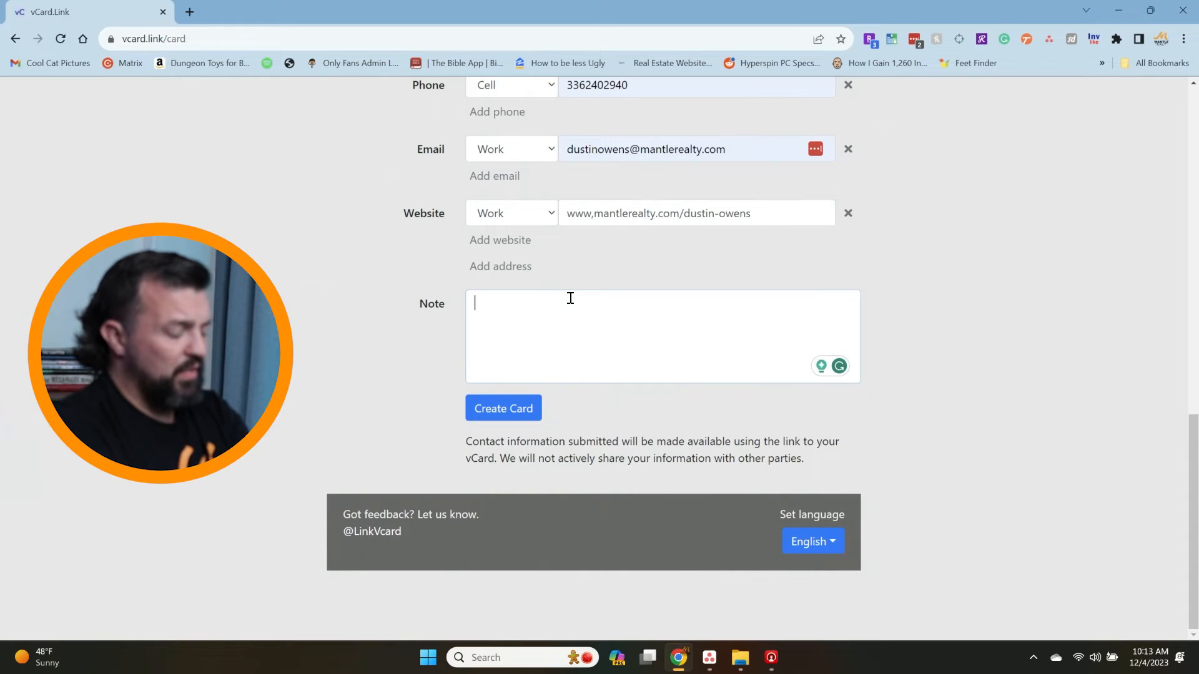
mouse_move(478, 372)
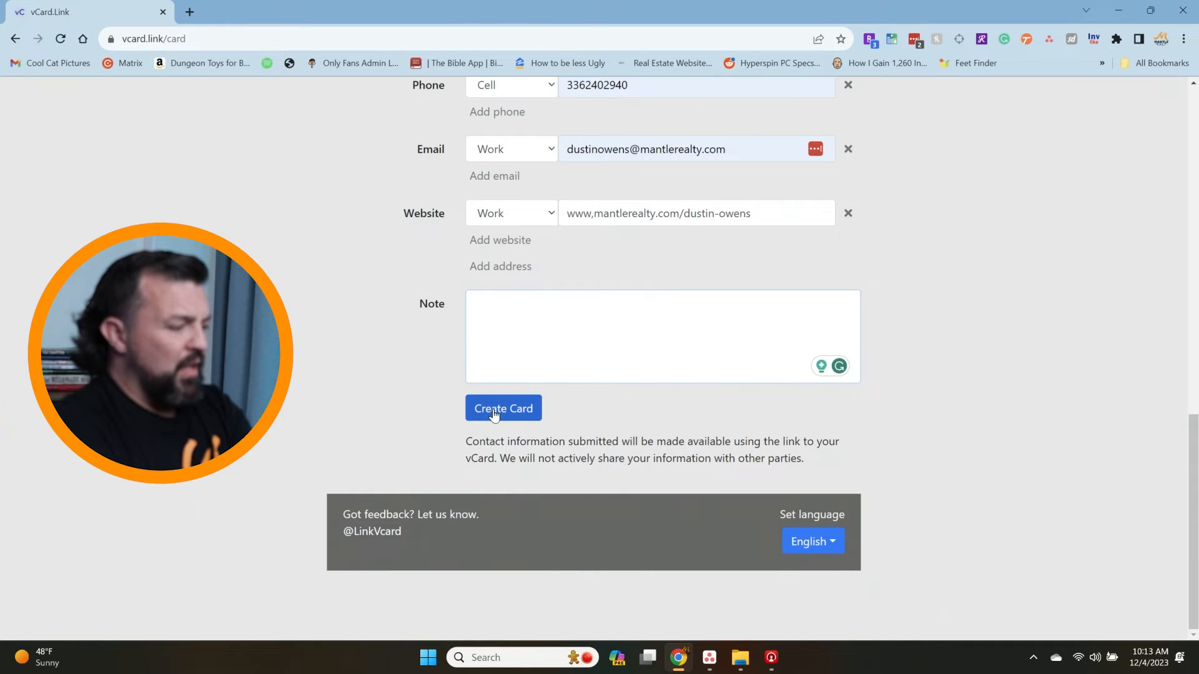
Submit the filled form and choose to create the card without a password.
left_click(504, 409)
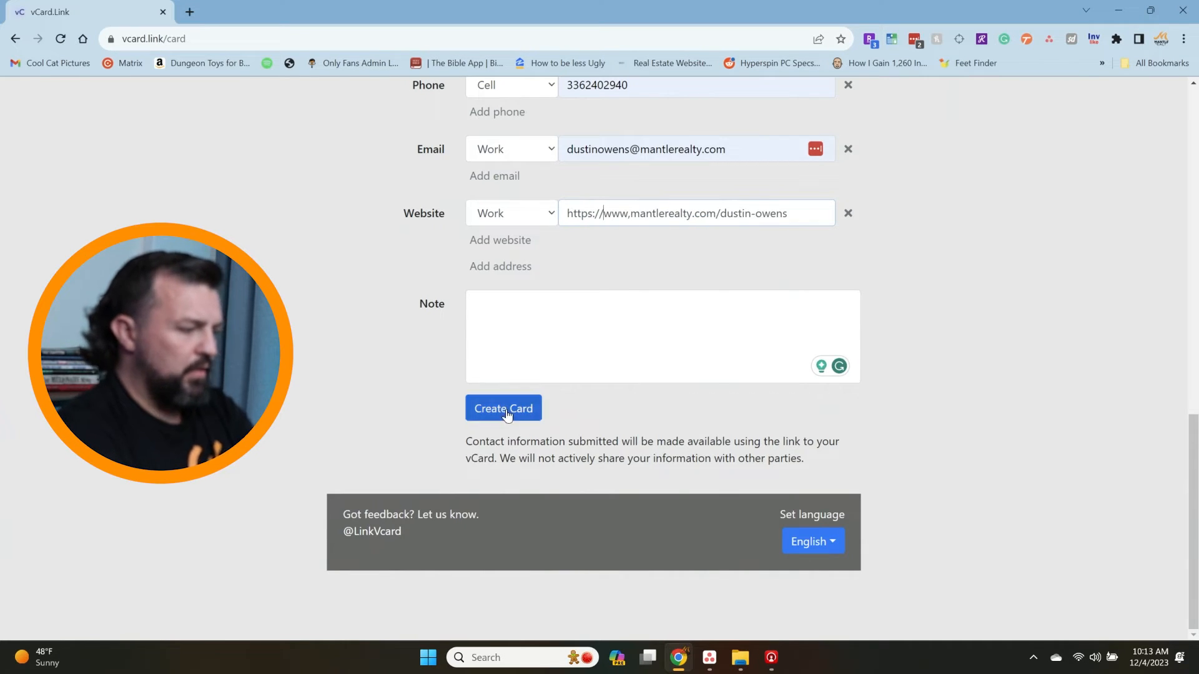
left_click(503, 407)
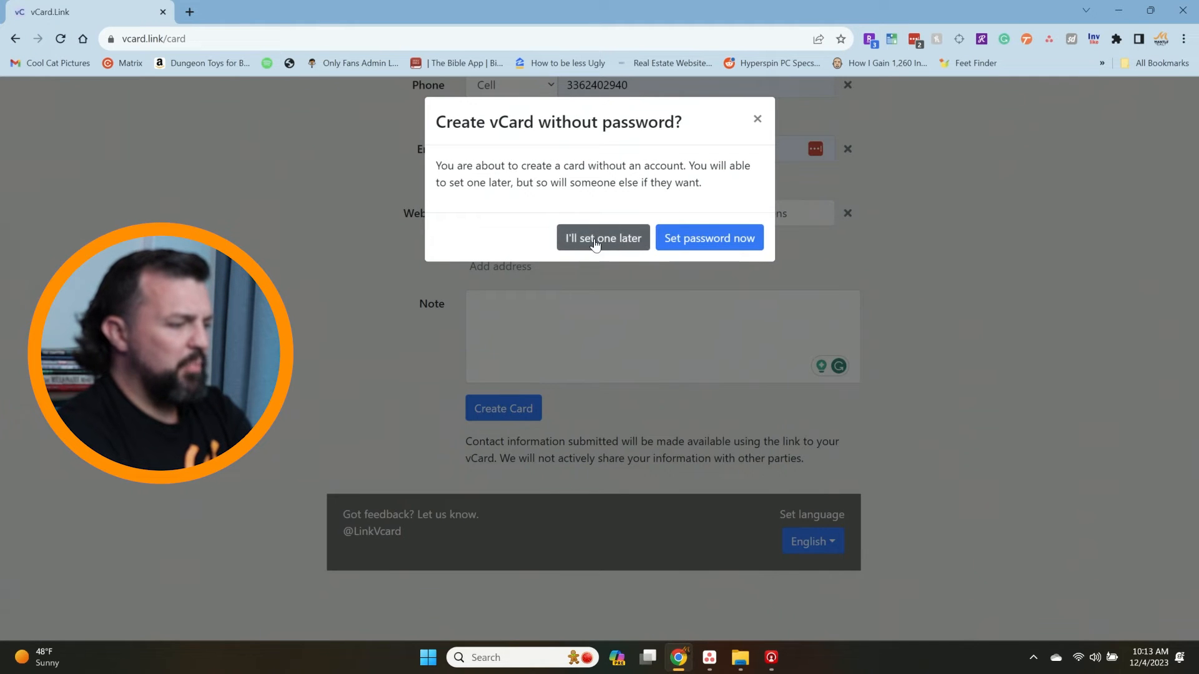
left_click(602, 237)
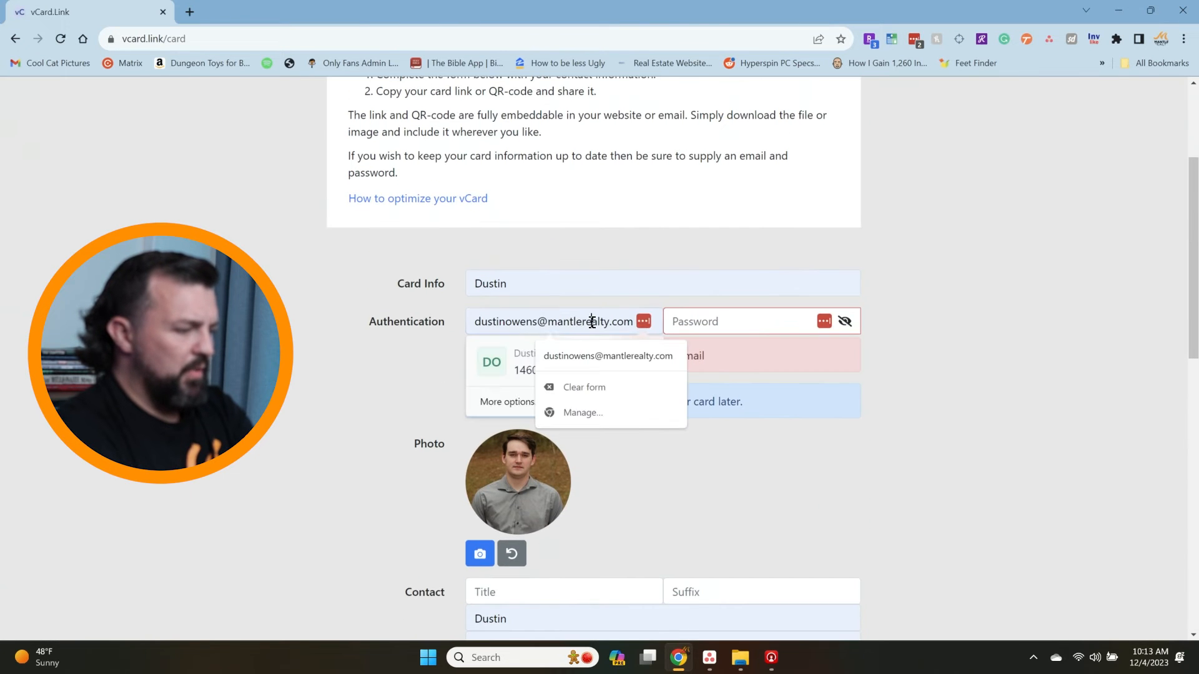
left_click(583, 387)
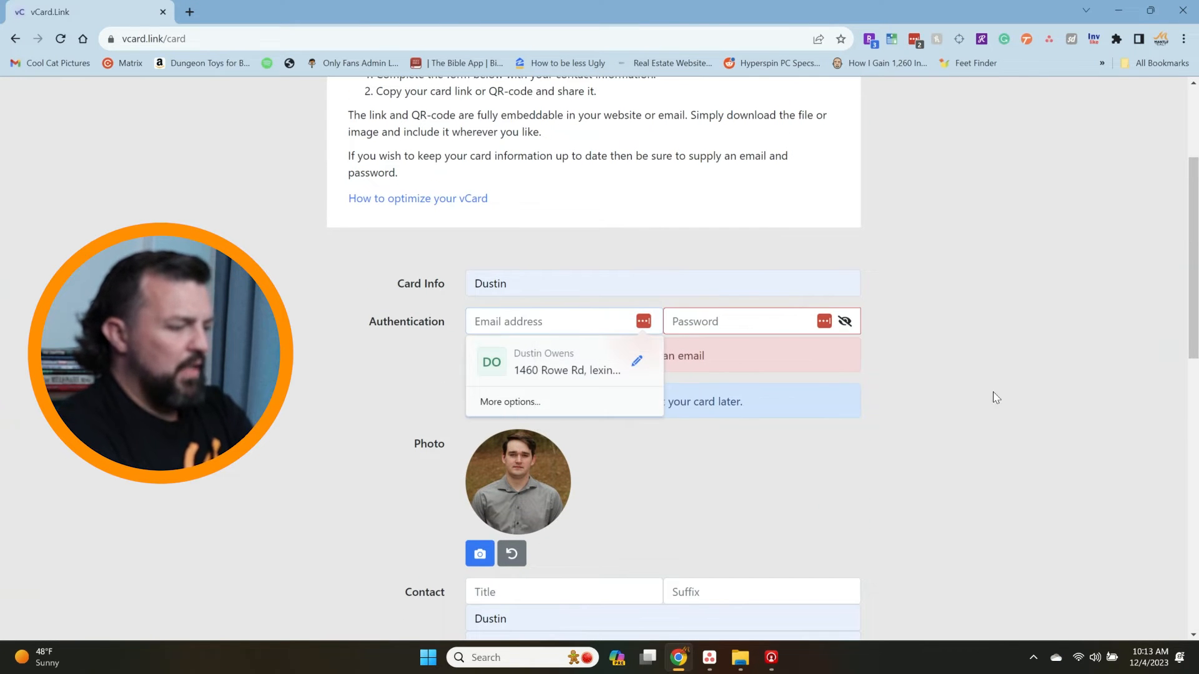
left_click(551, 321)
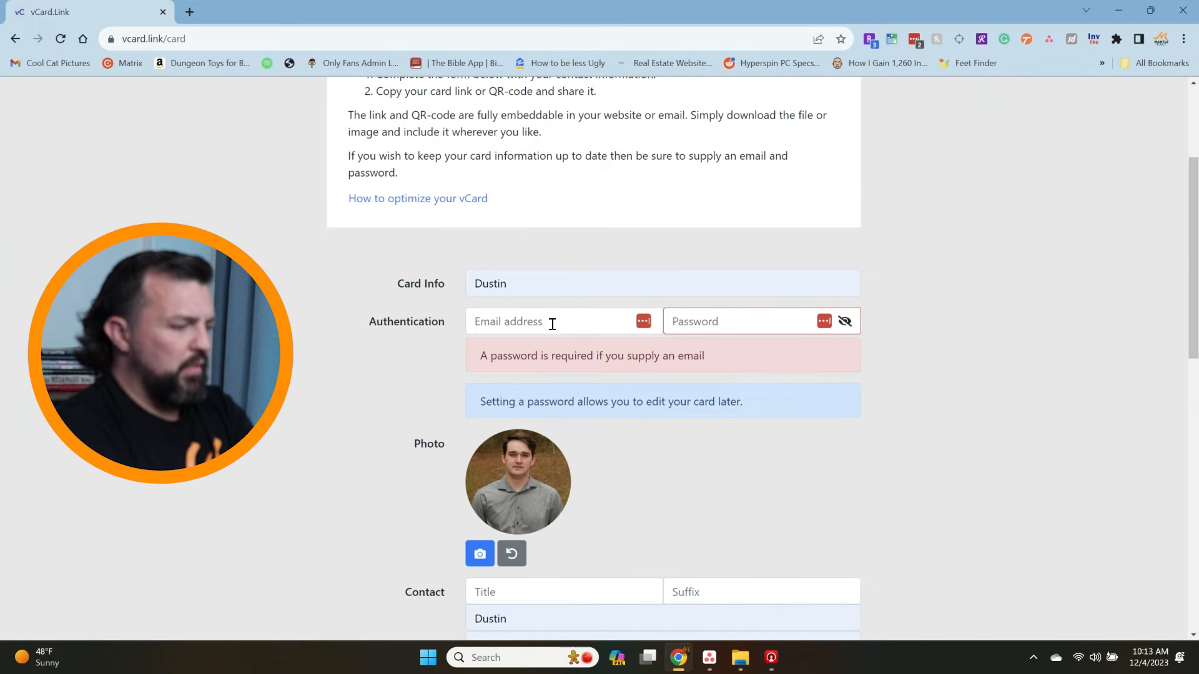
scroll("down", 3)
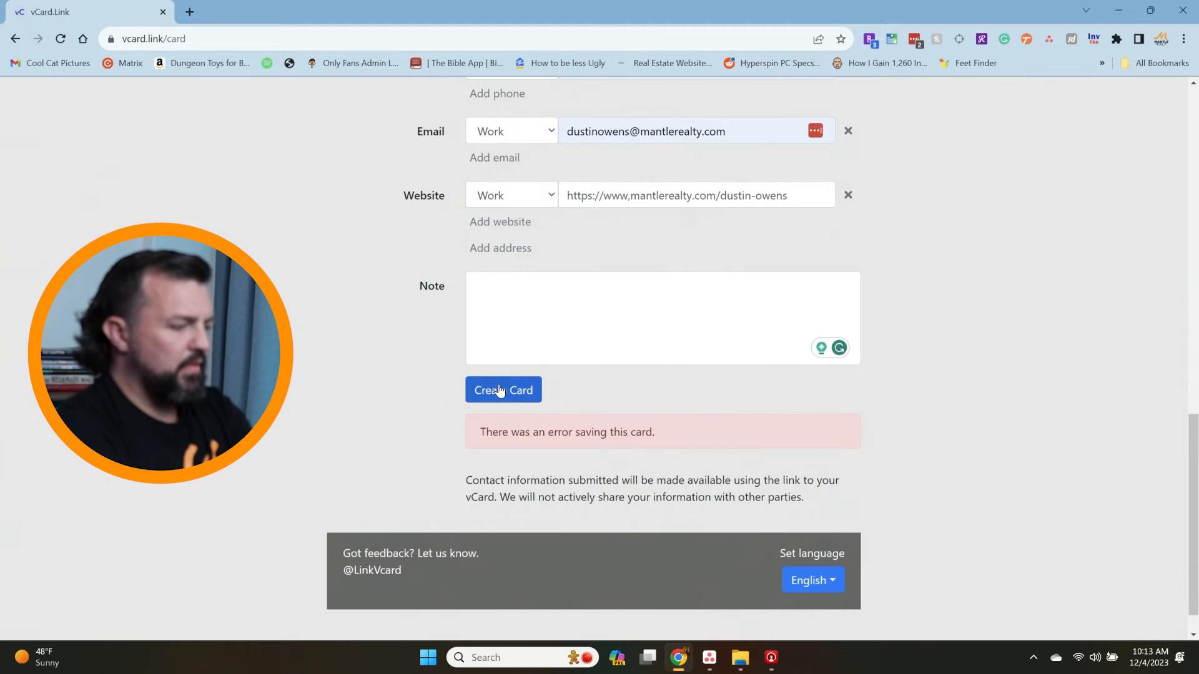
left_click(503, 390)
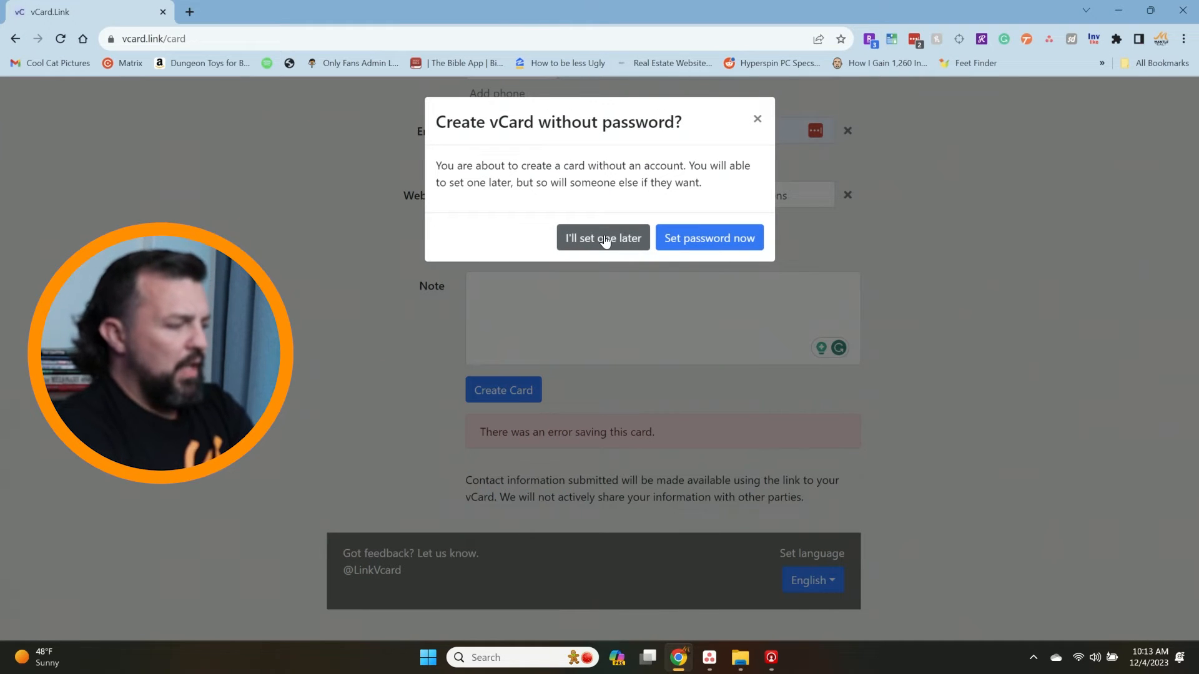
left_click(602, 237)
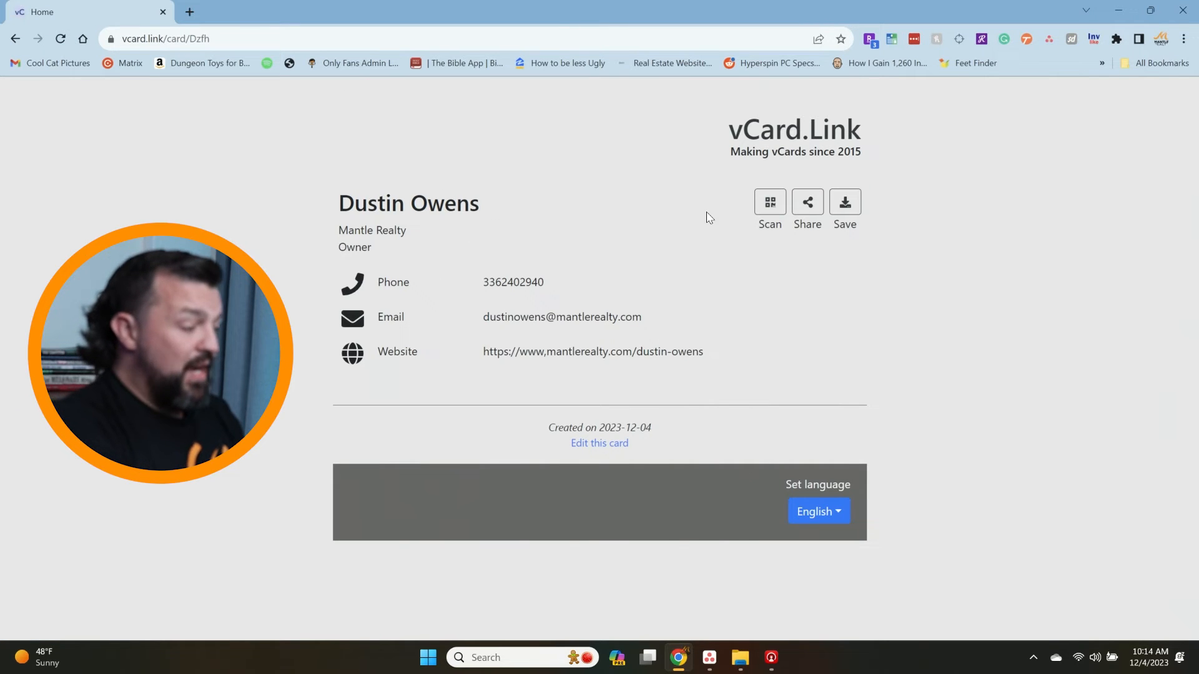
mouse_move(703, 240)
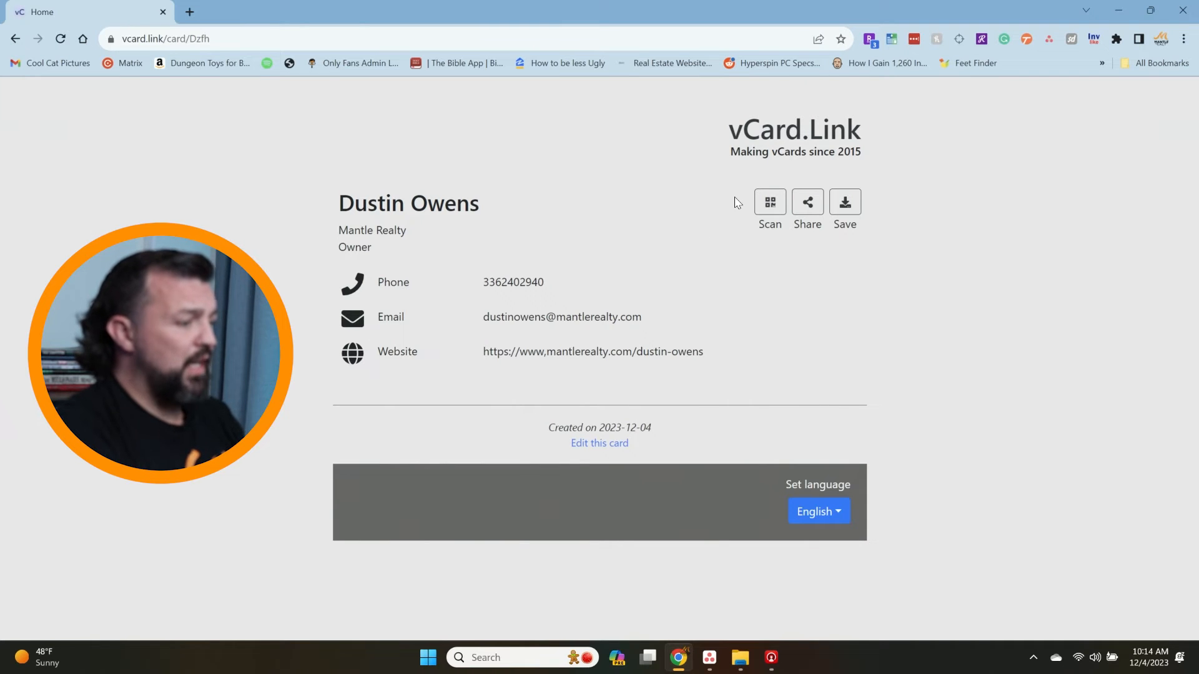
View the card's QR code, then show its share links with web URL, QR, VCF and JSON.
left_click(769, 207)
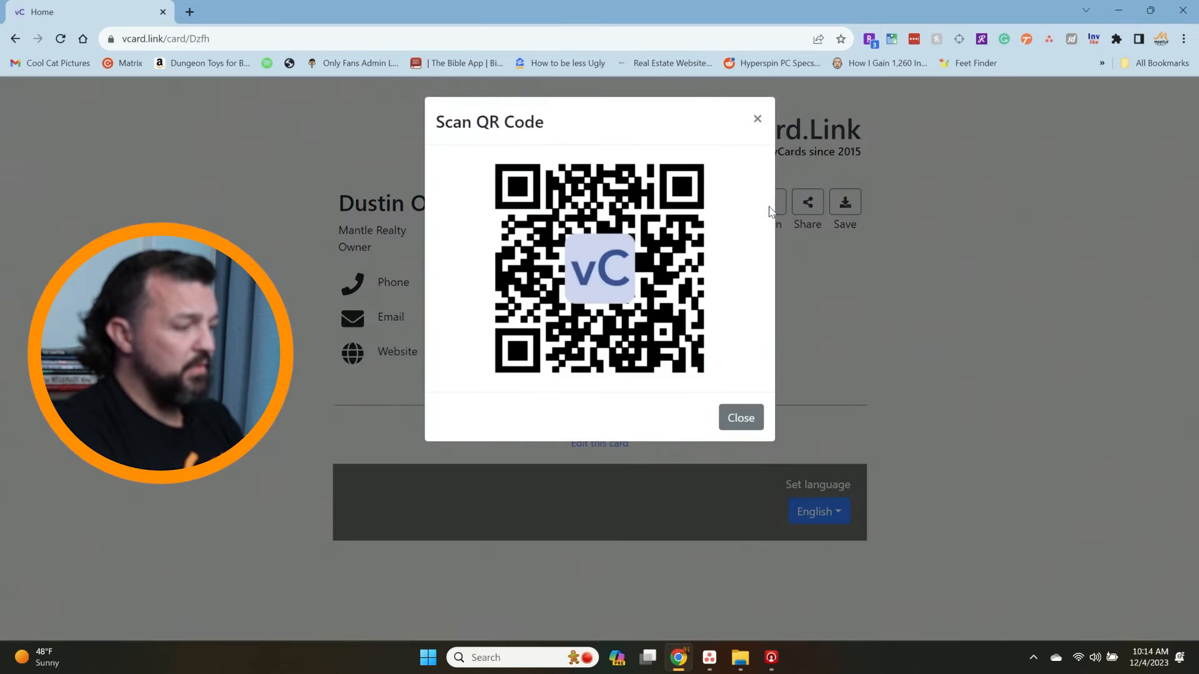
mouse_move(618, 404)
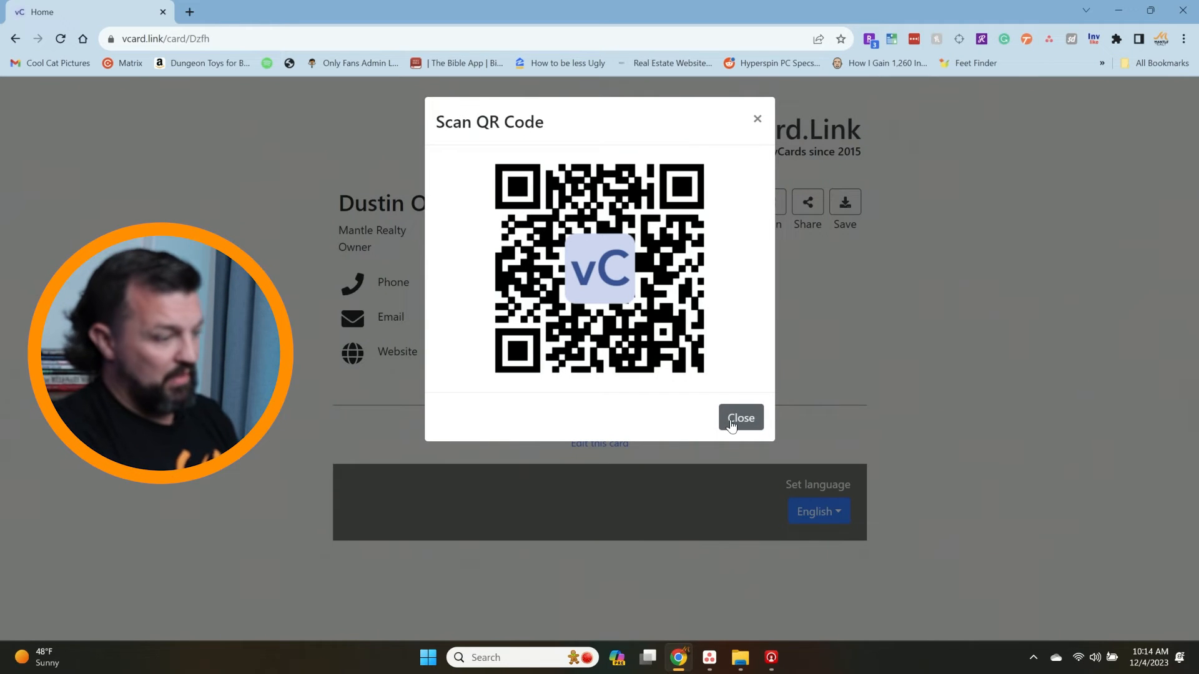
left_click(741, 418)
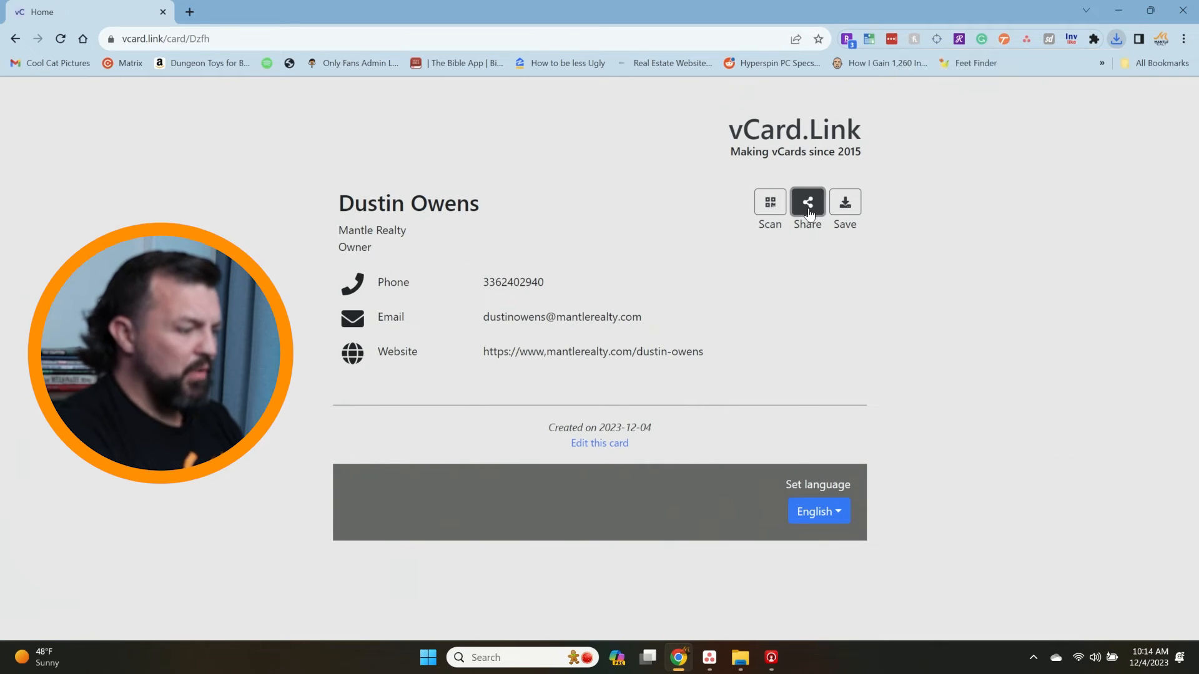
left_click(806, 206)
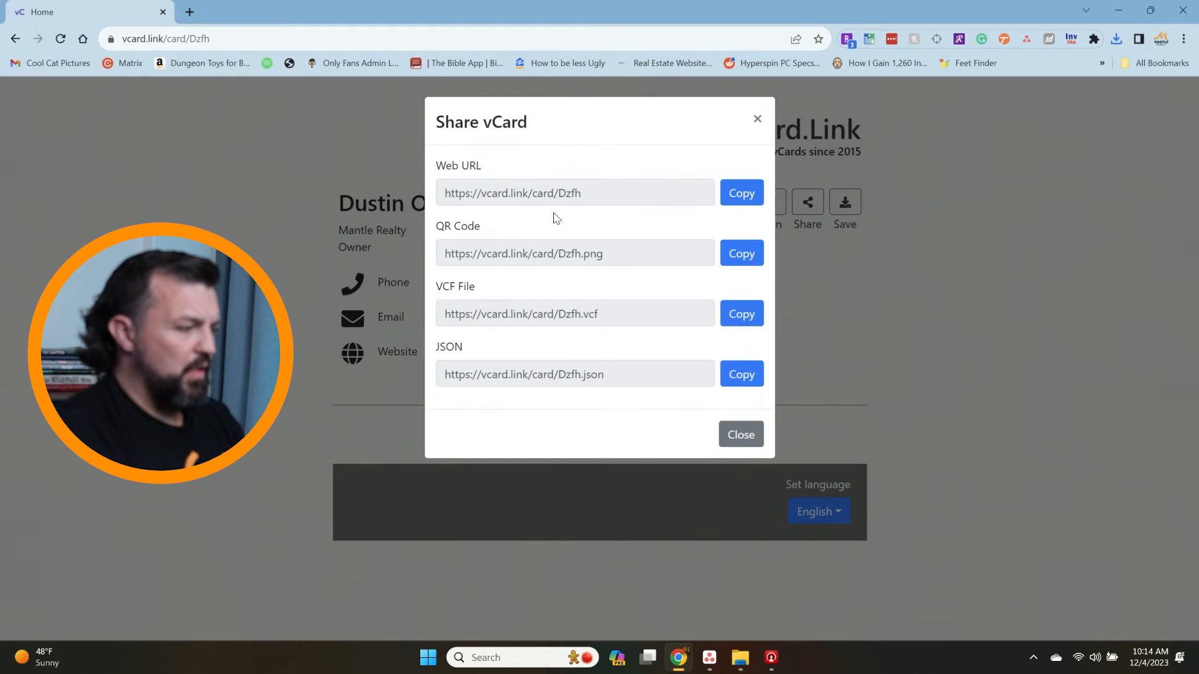
mouse_move(622, 201)
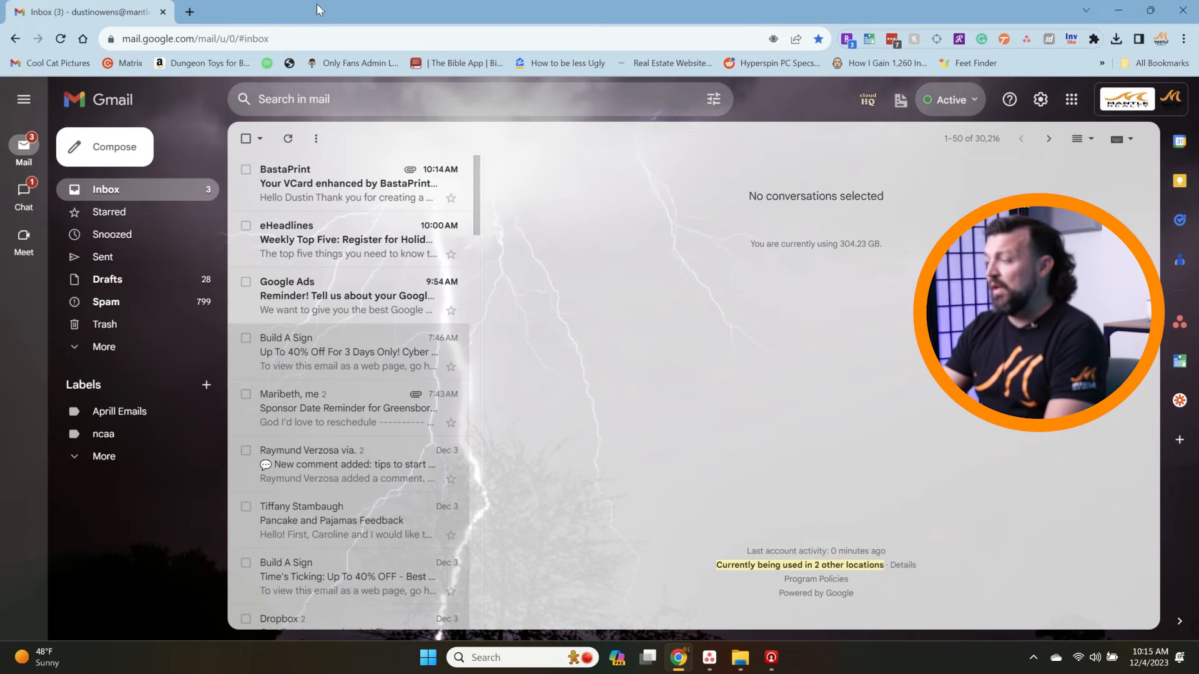
Read BastaPrint's enhanced VCard email with its two QR codes and account details.
left_click(345, 183)
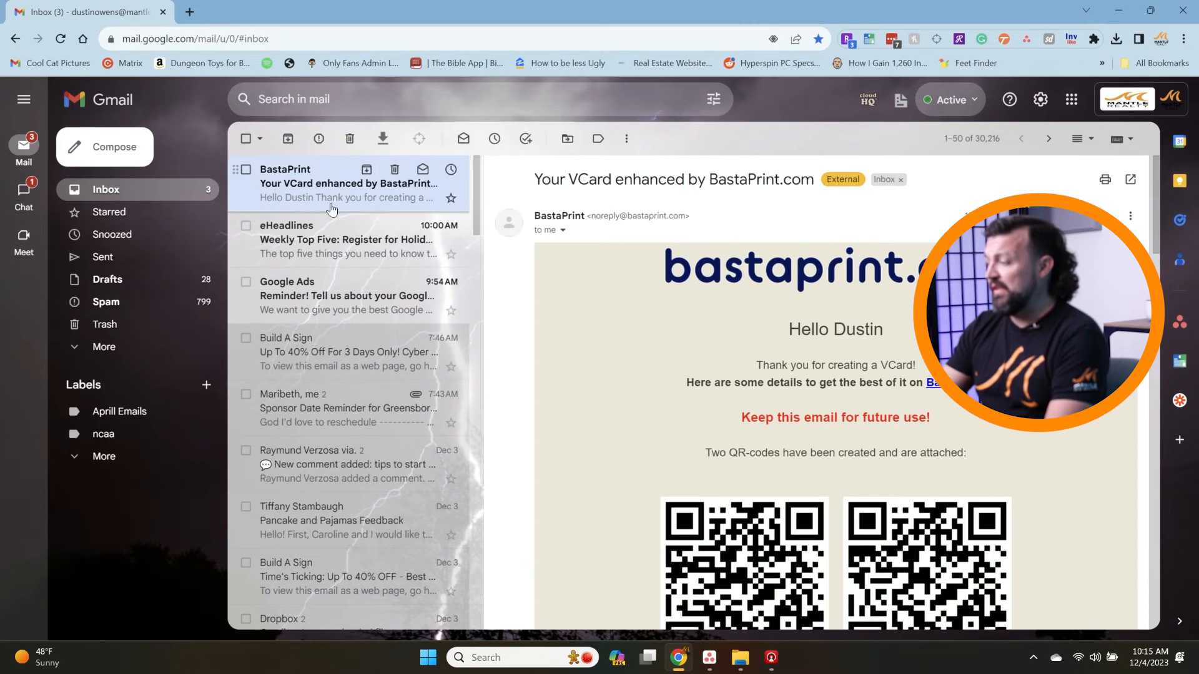
scroll("down", 3)
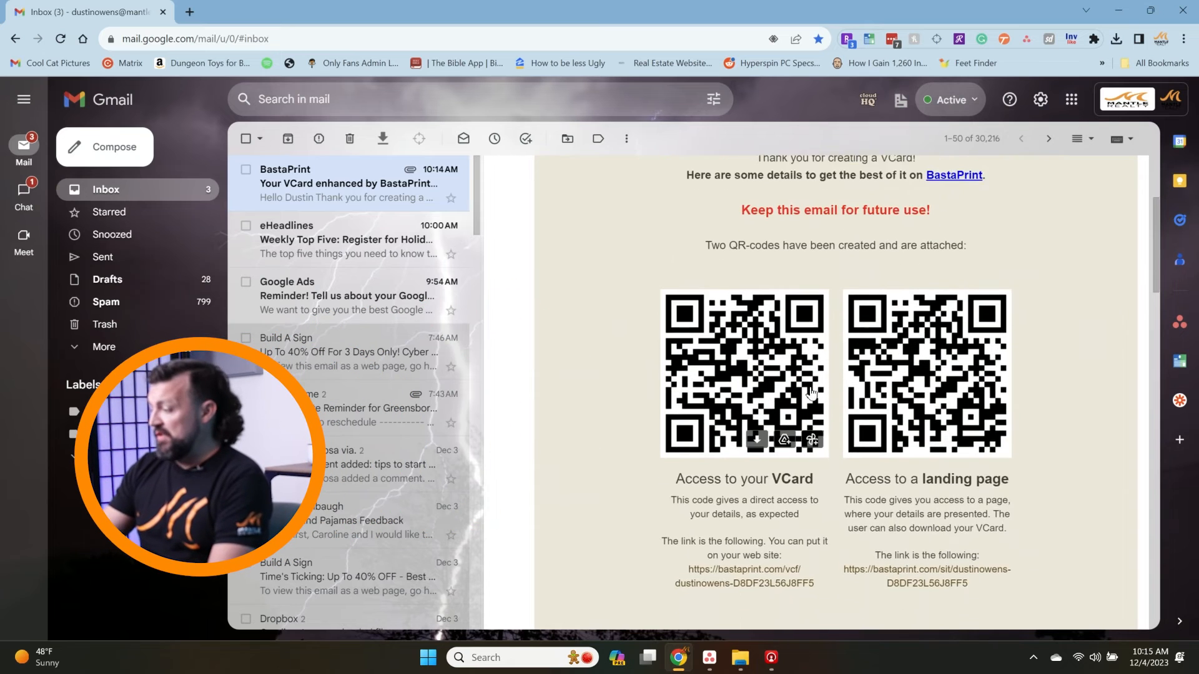
scroll("down", 3)
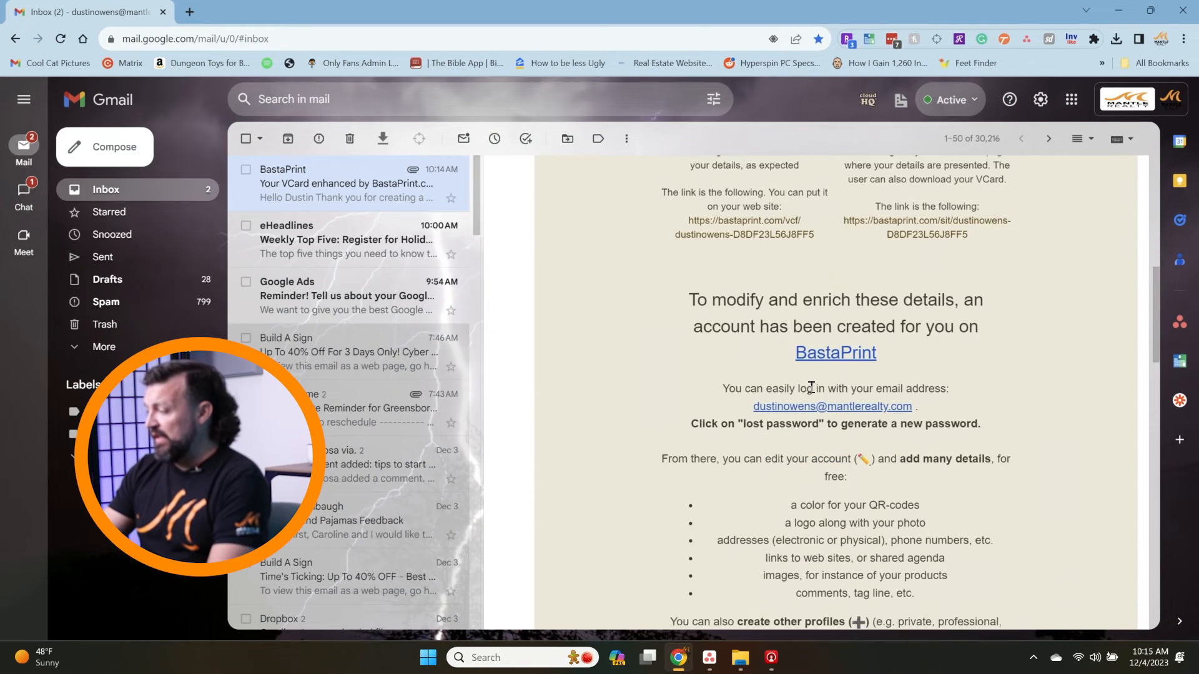
scroll("down", 3)
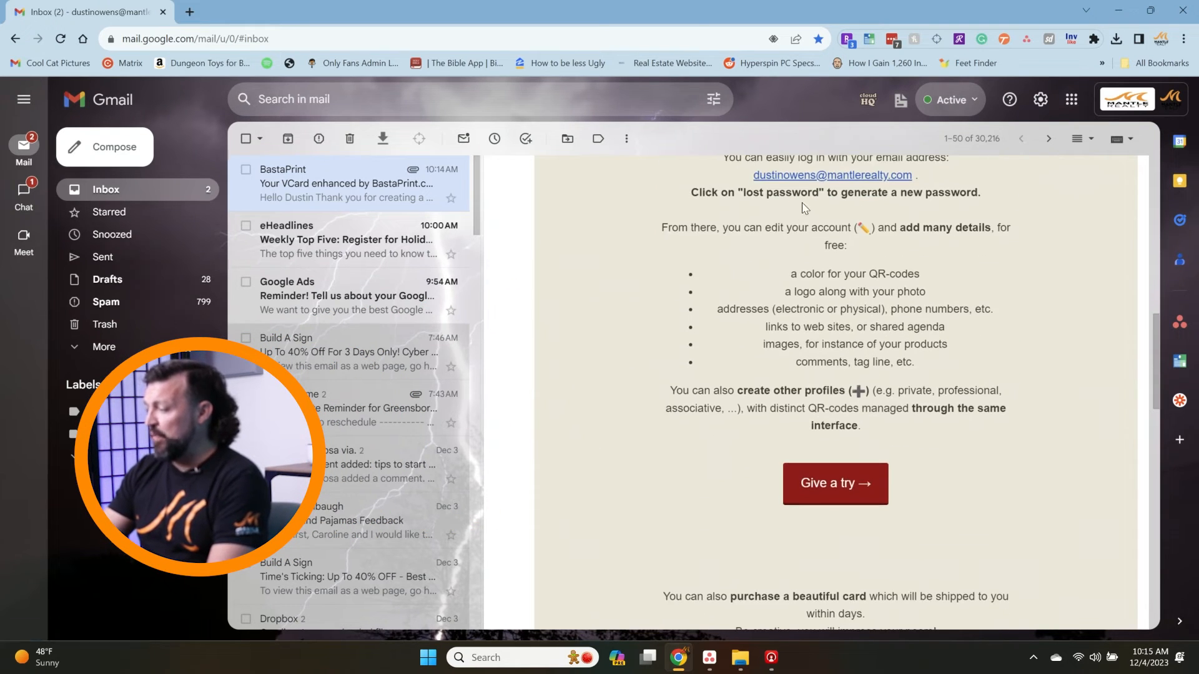
scroll("down", 3)
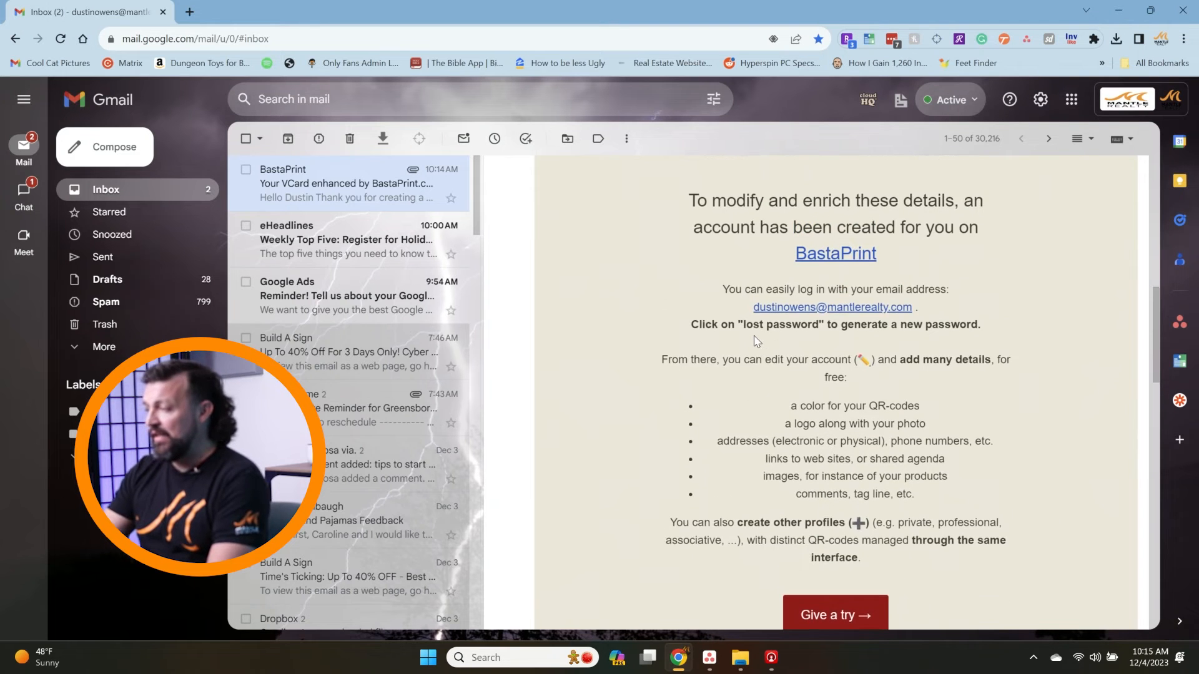
scroll("down", 3)
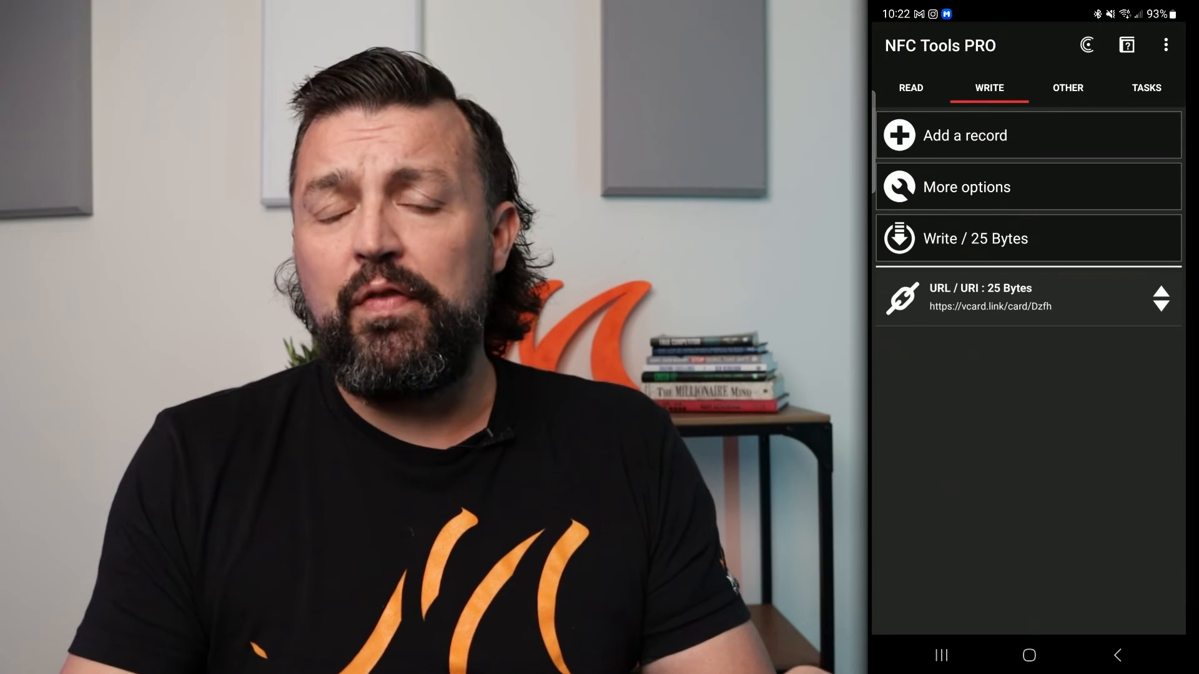
Start adding a record on the Write tab and browse the available record types.
left_click(964, 135)
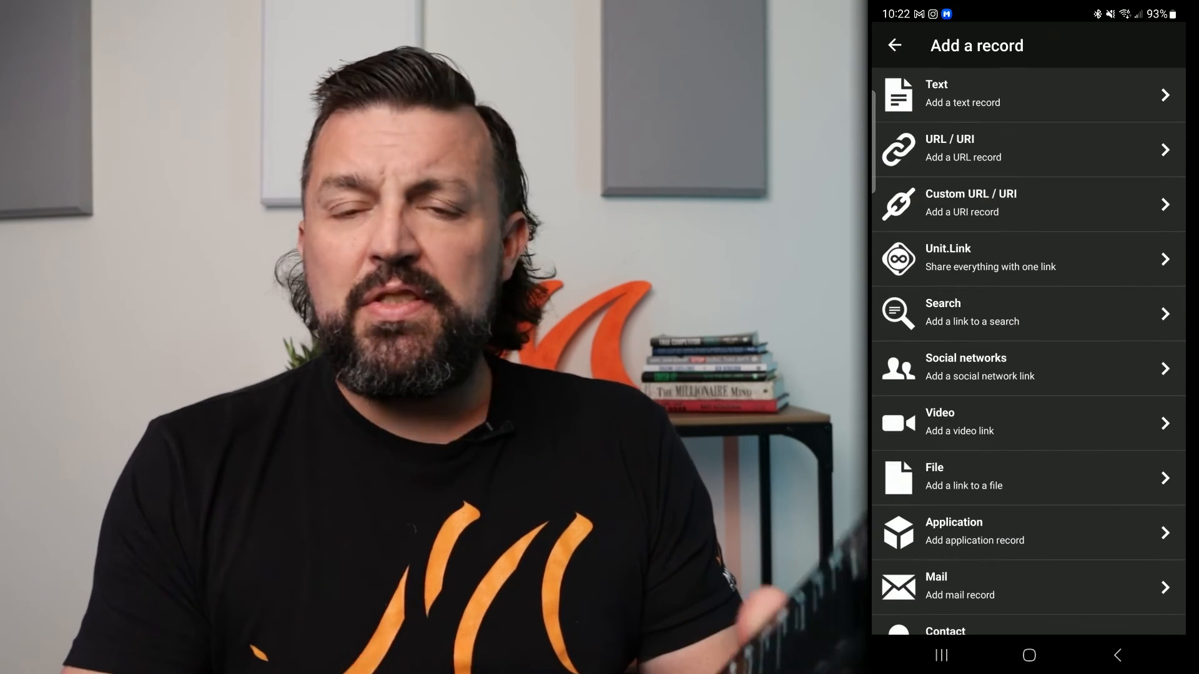
scroll("down", 3)
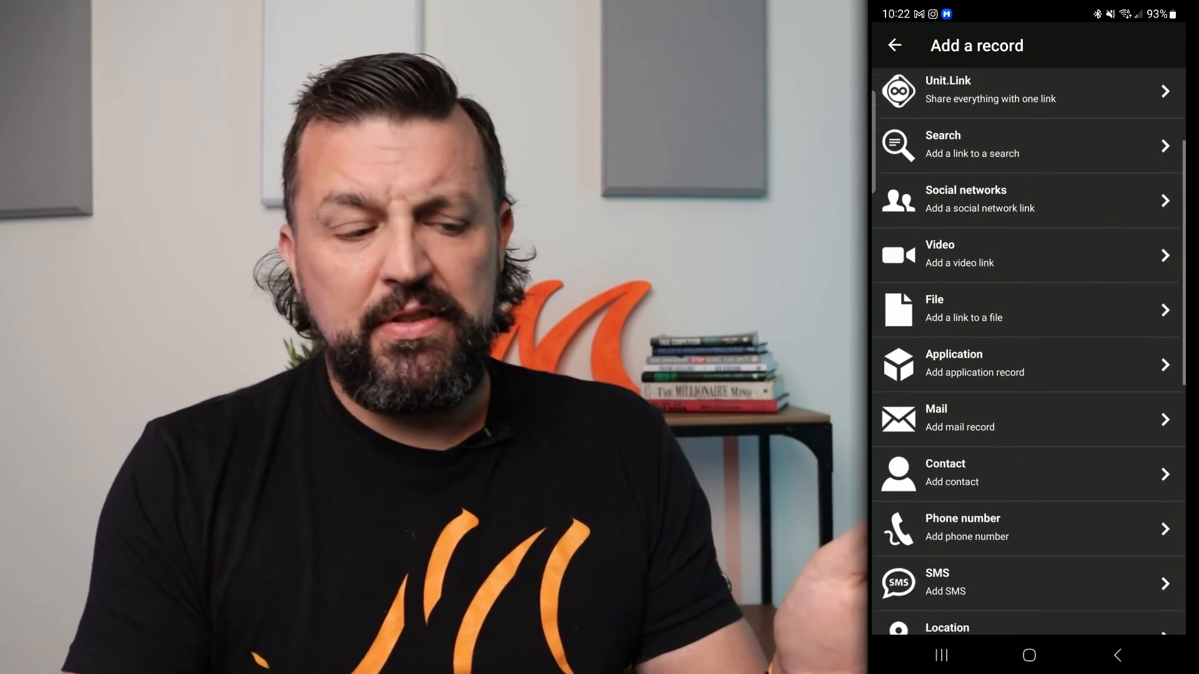
scroll("down", 3)
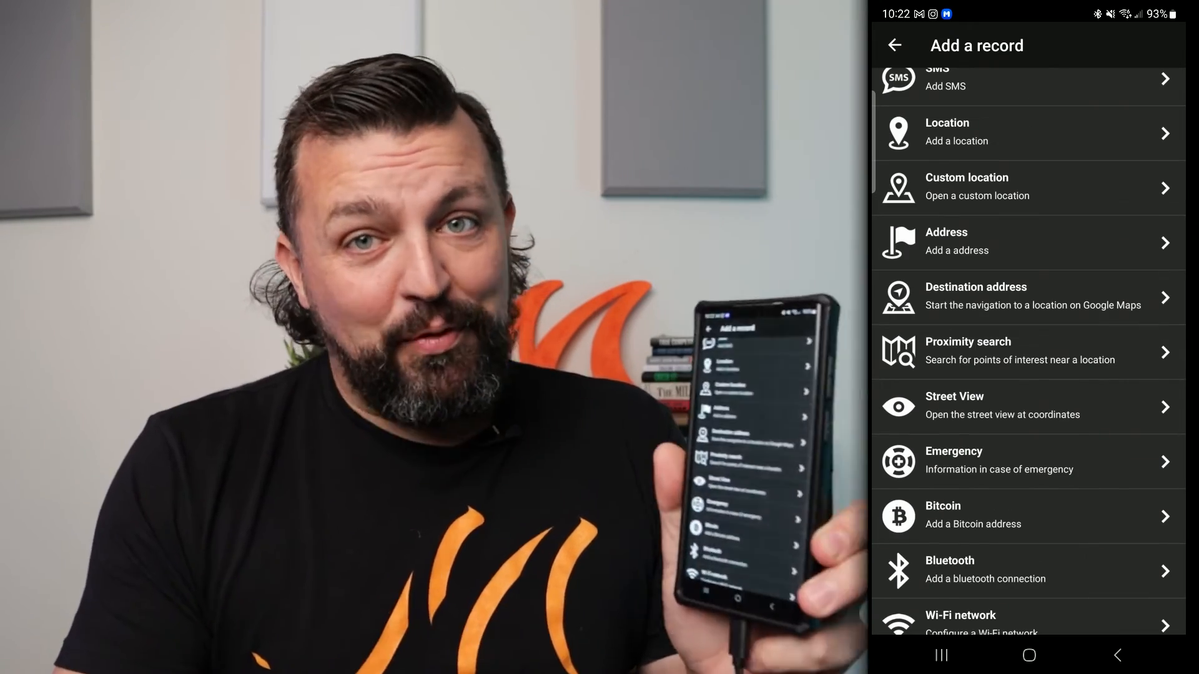
scroll("down", 3)
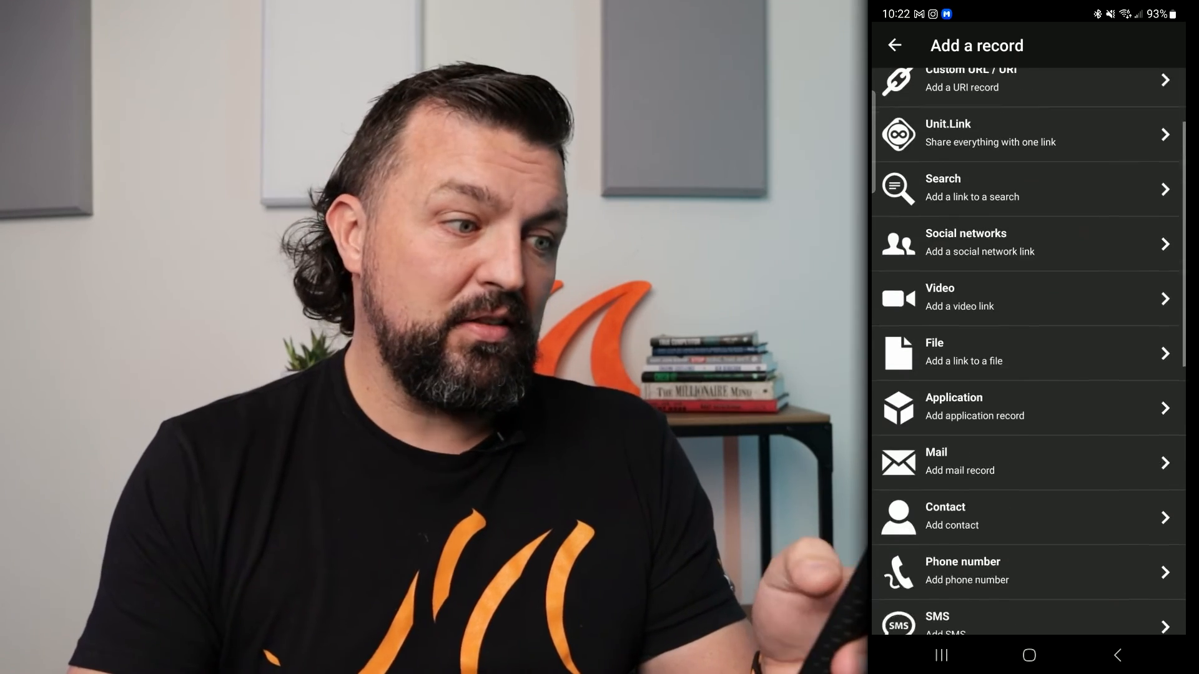
scroll("down", 3)
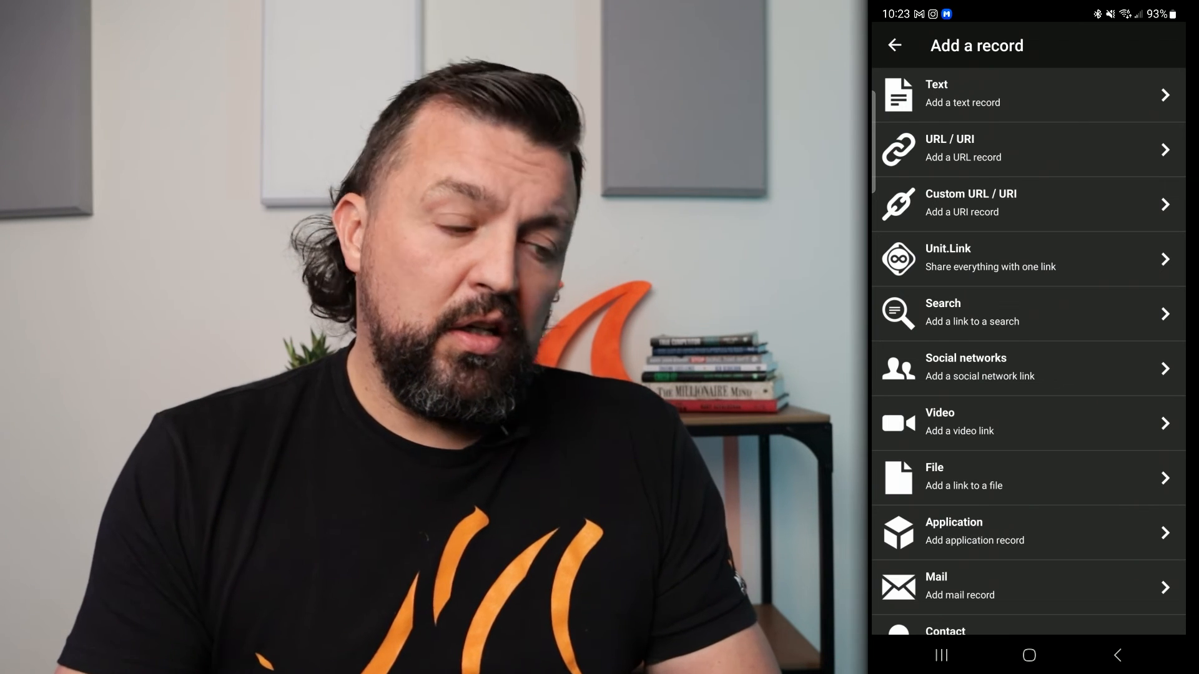
Write the vcard.link .vcf URL record to the NFC tag and return to the home screen.
left_click(1026, 149)
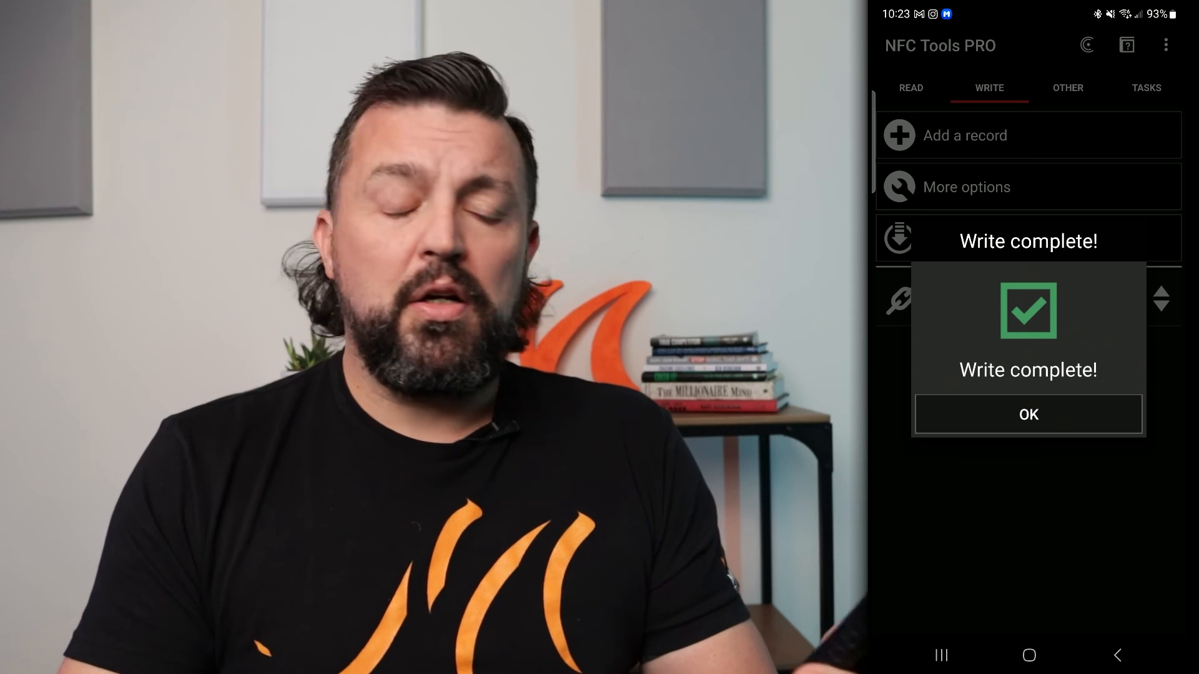
left_click(1028, 415)
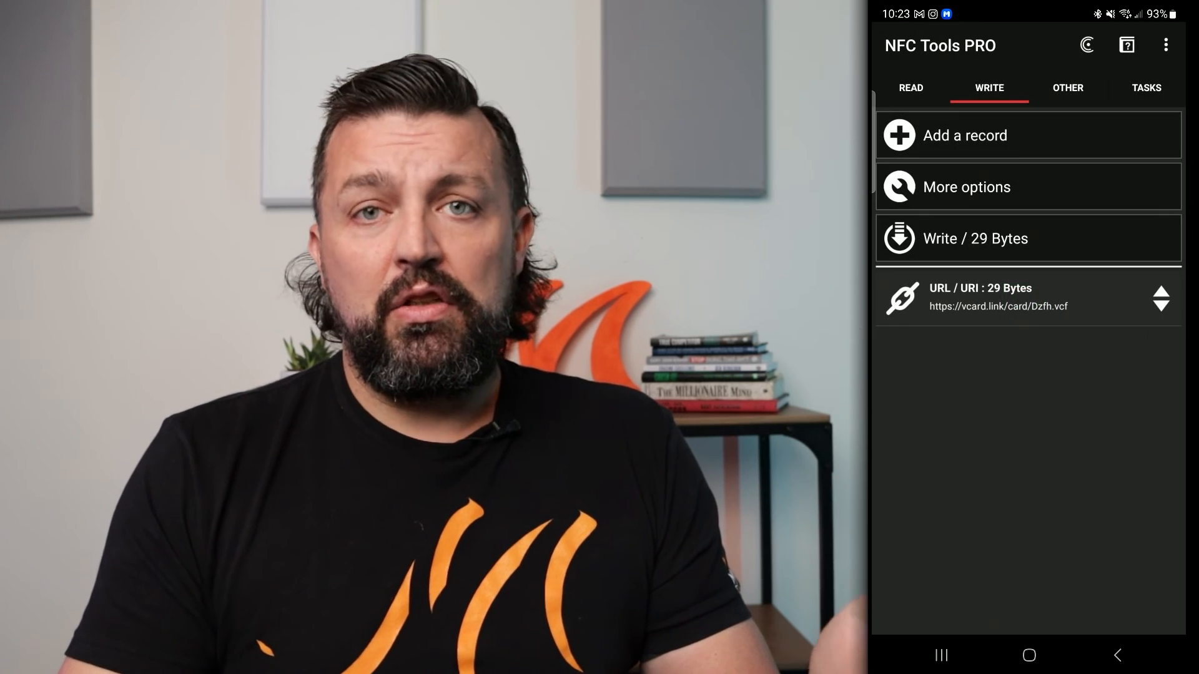
left_click(1028, 655)
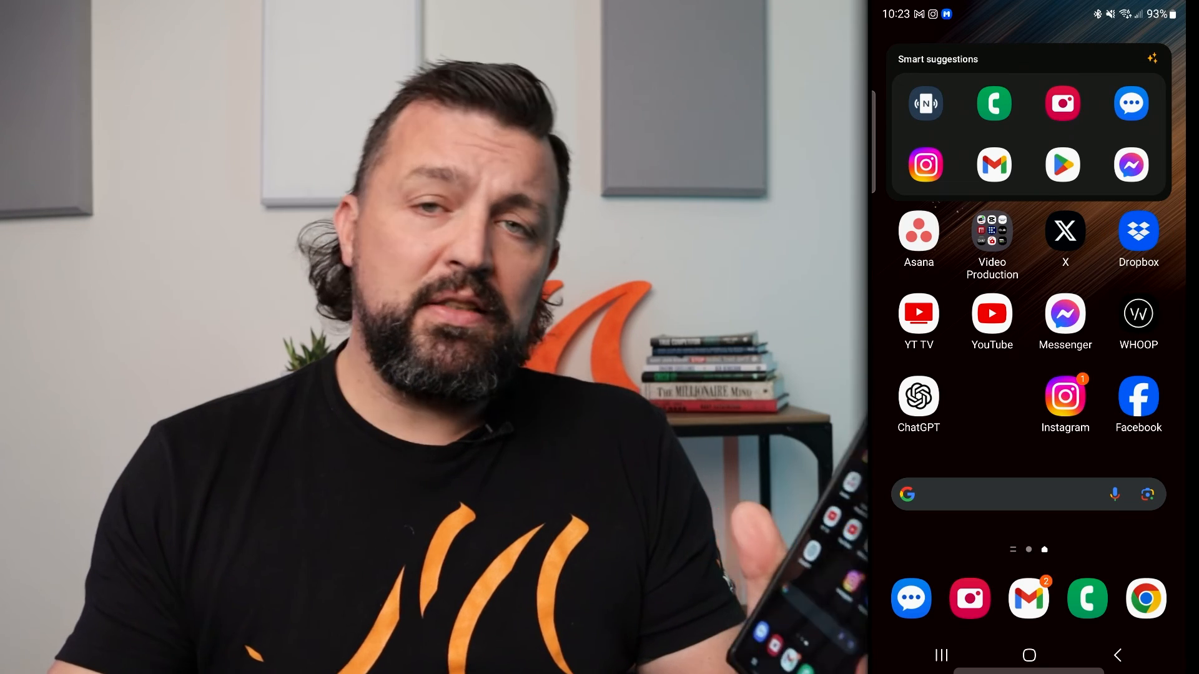